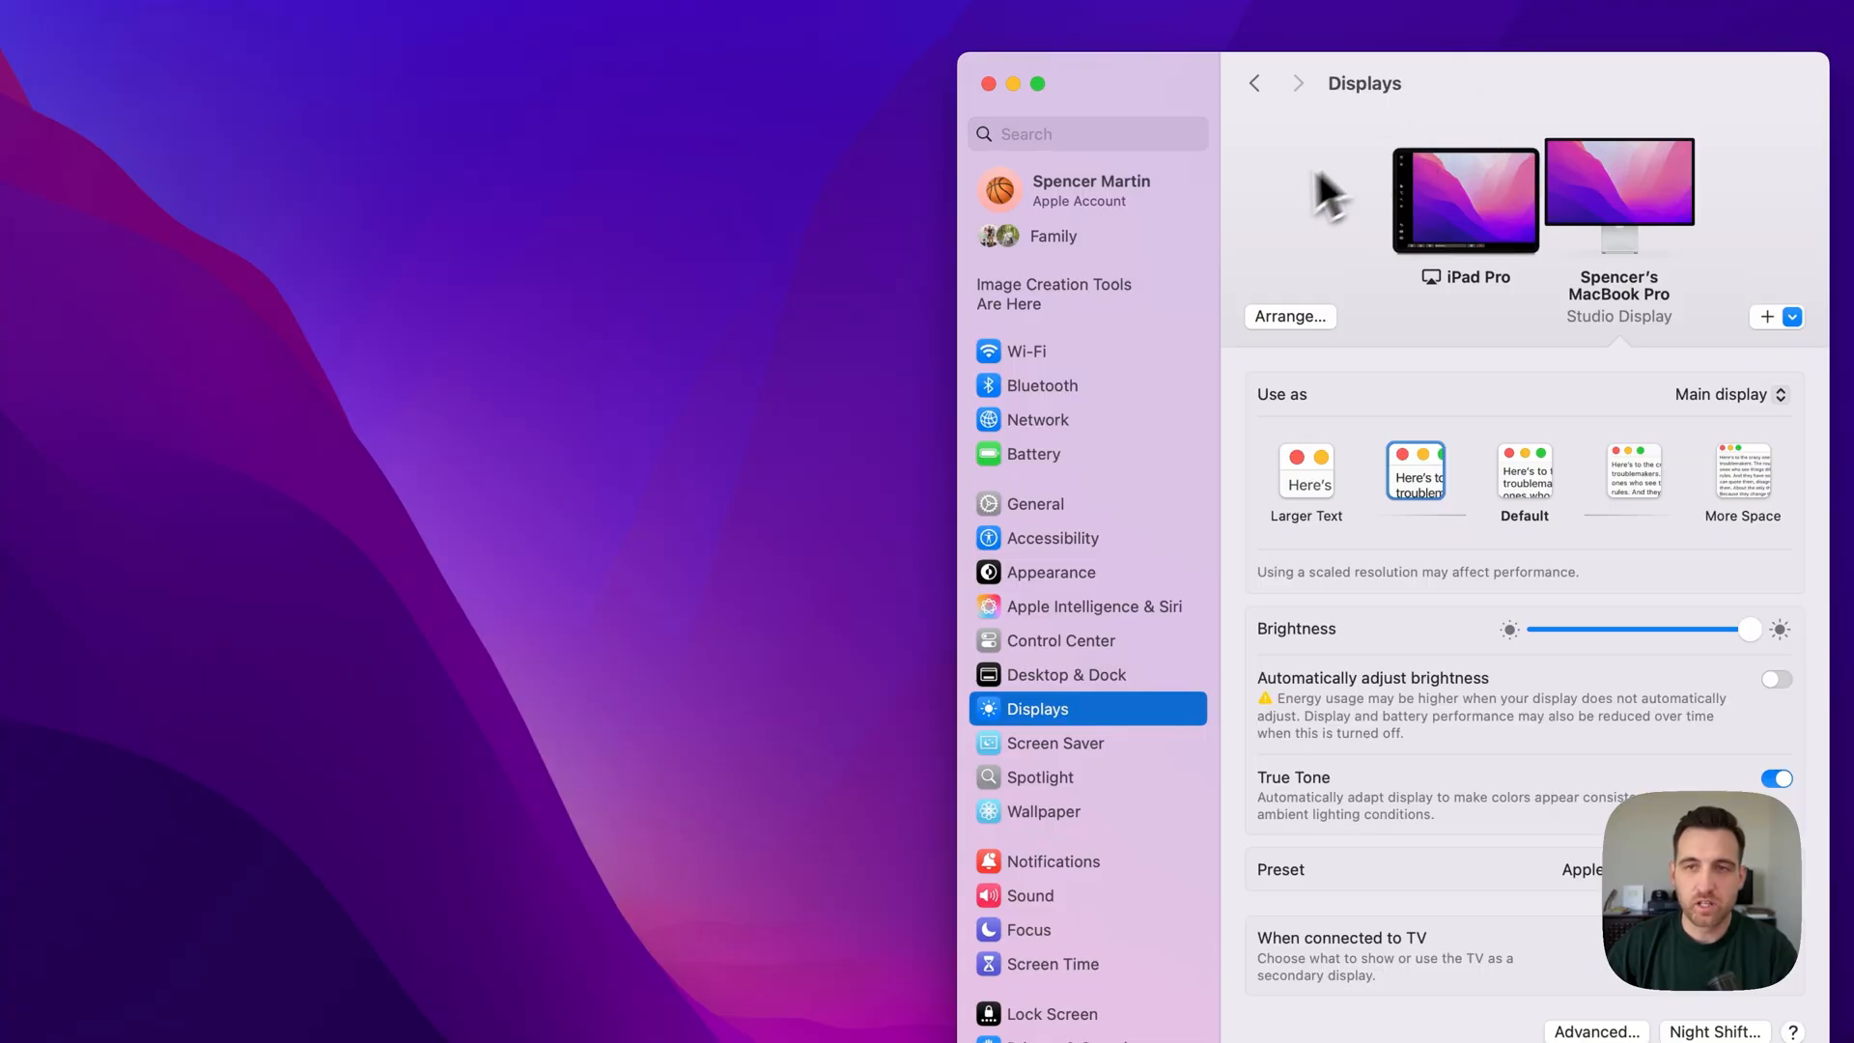
mouse_move(1126, 508)
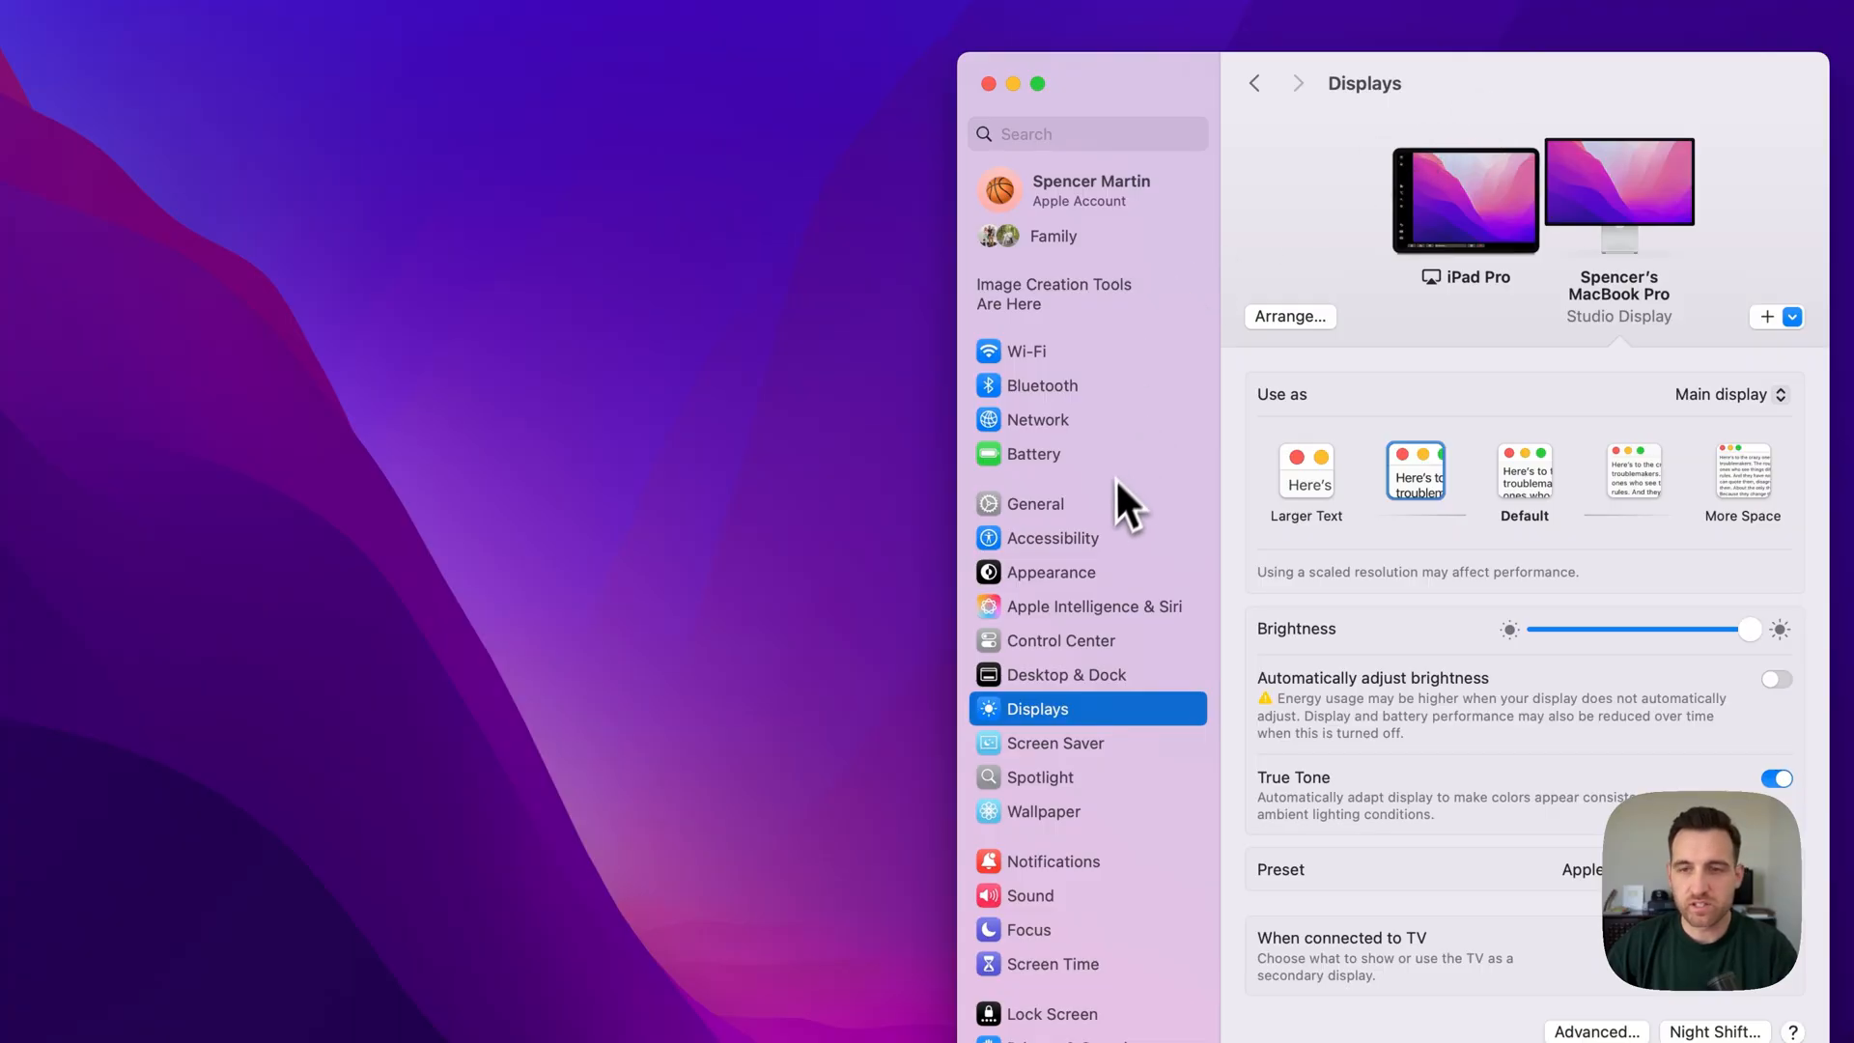
mouse_move(1313, 545)
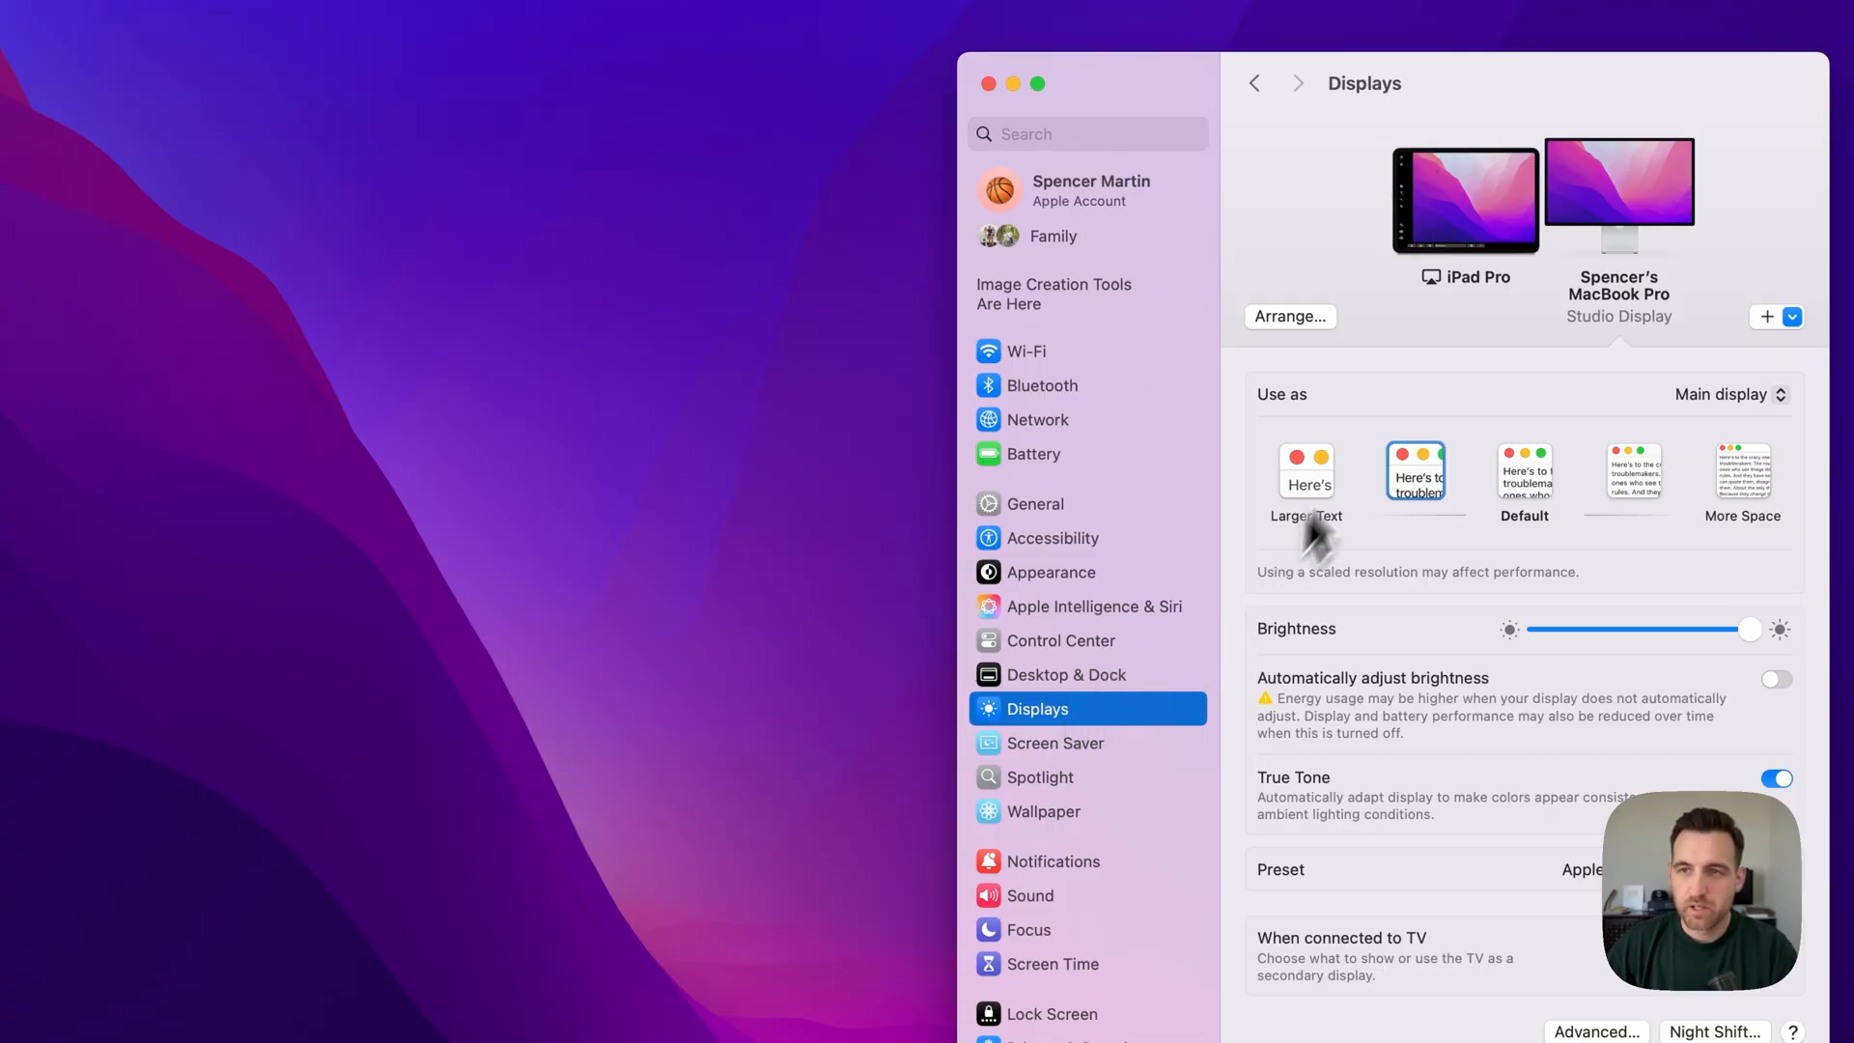
mouse_move(1509, 230)
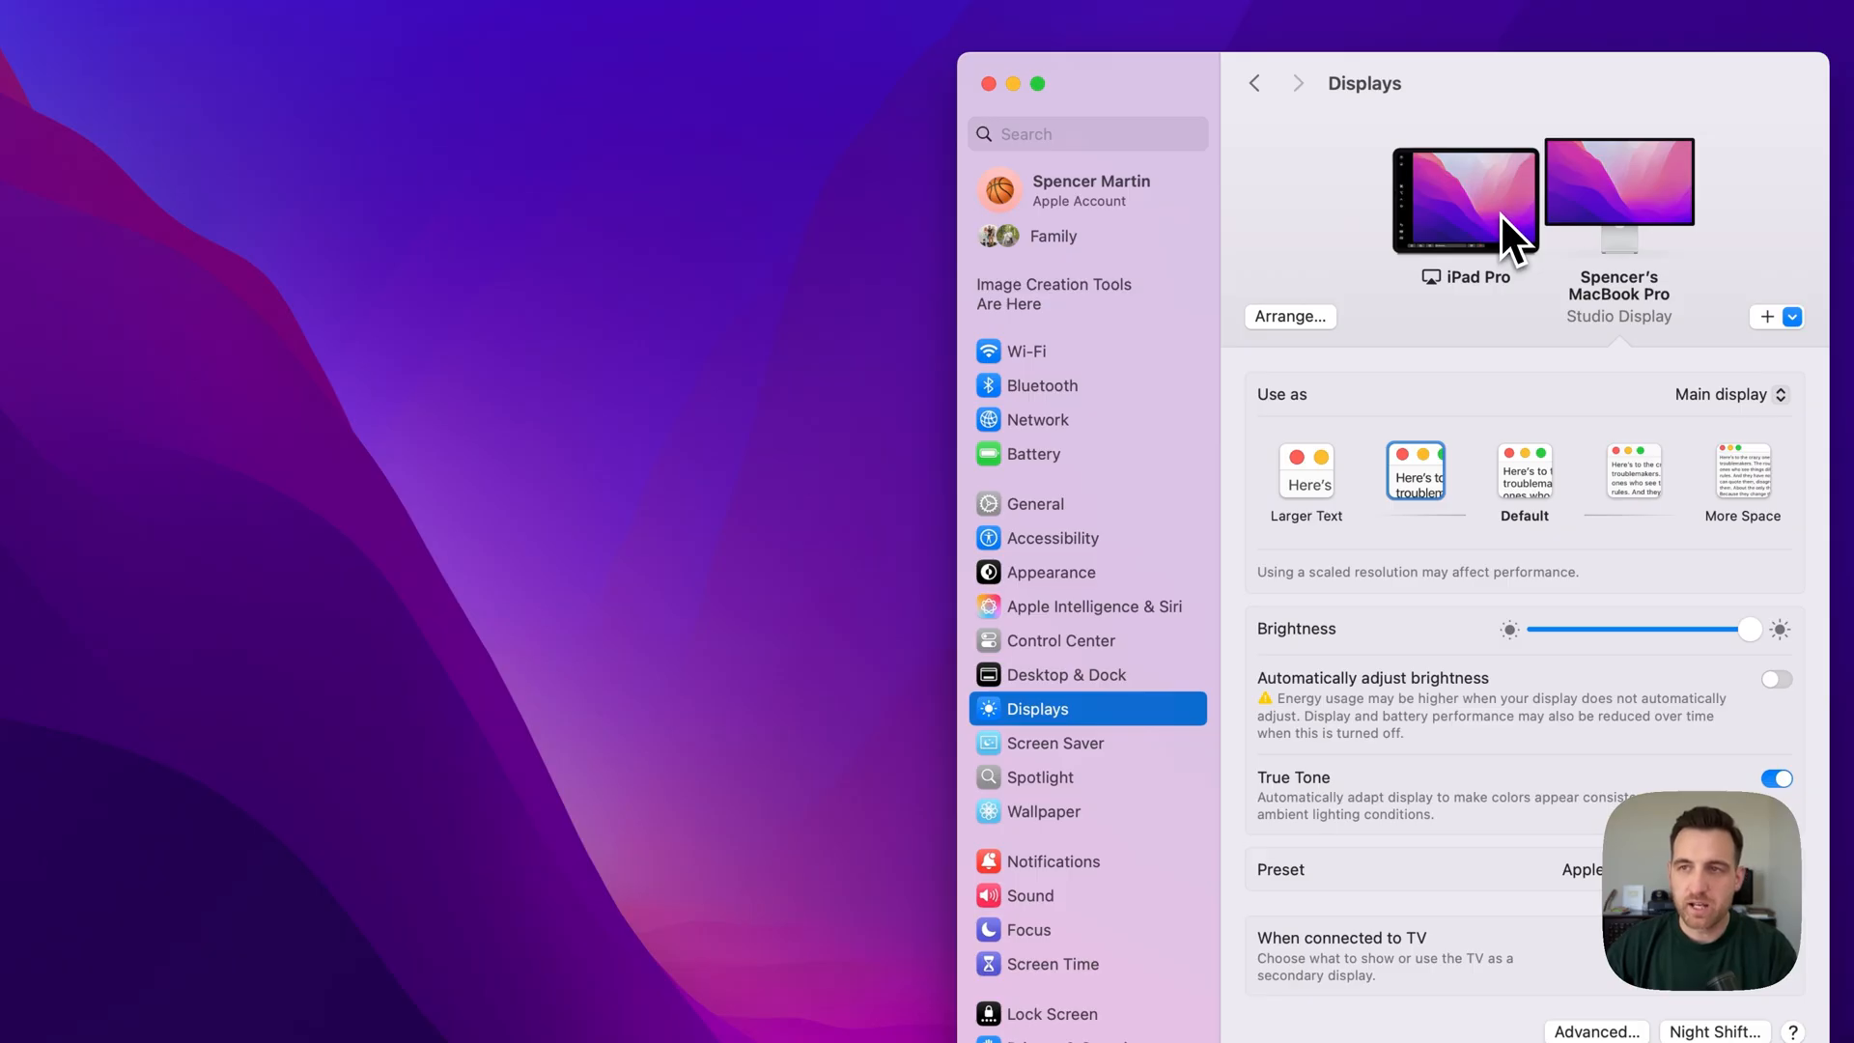
mouse_move(1499, 243)
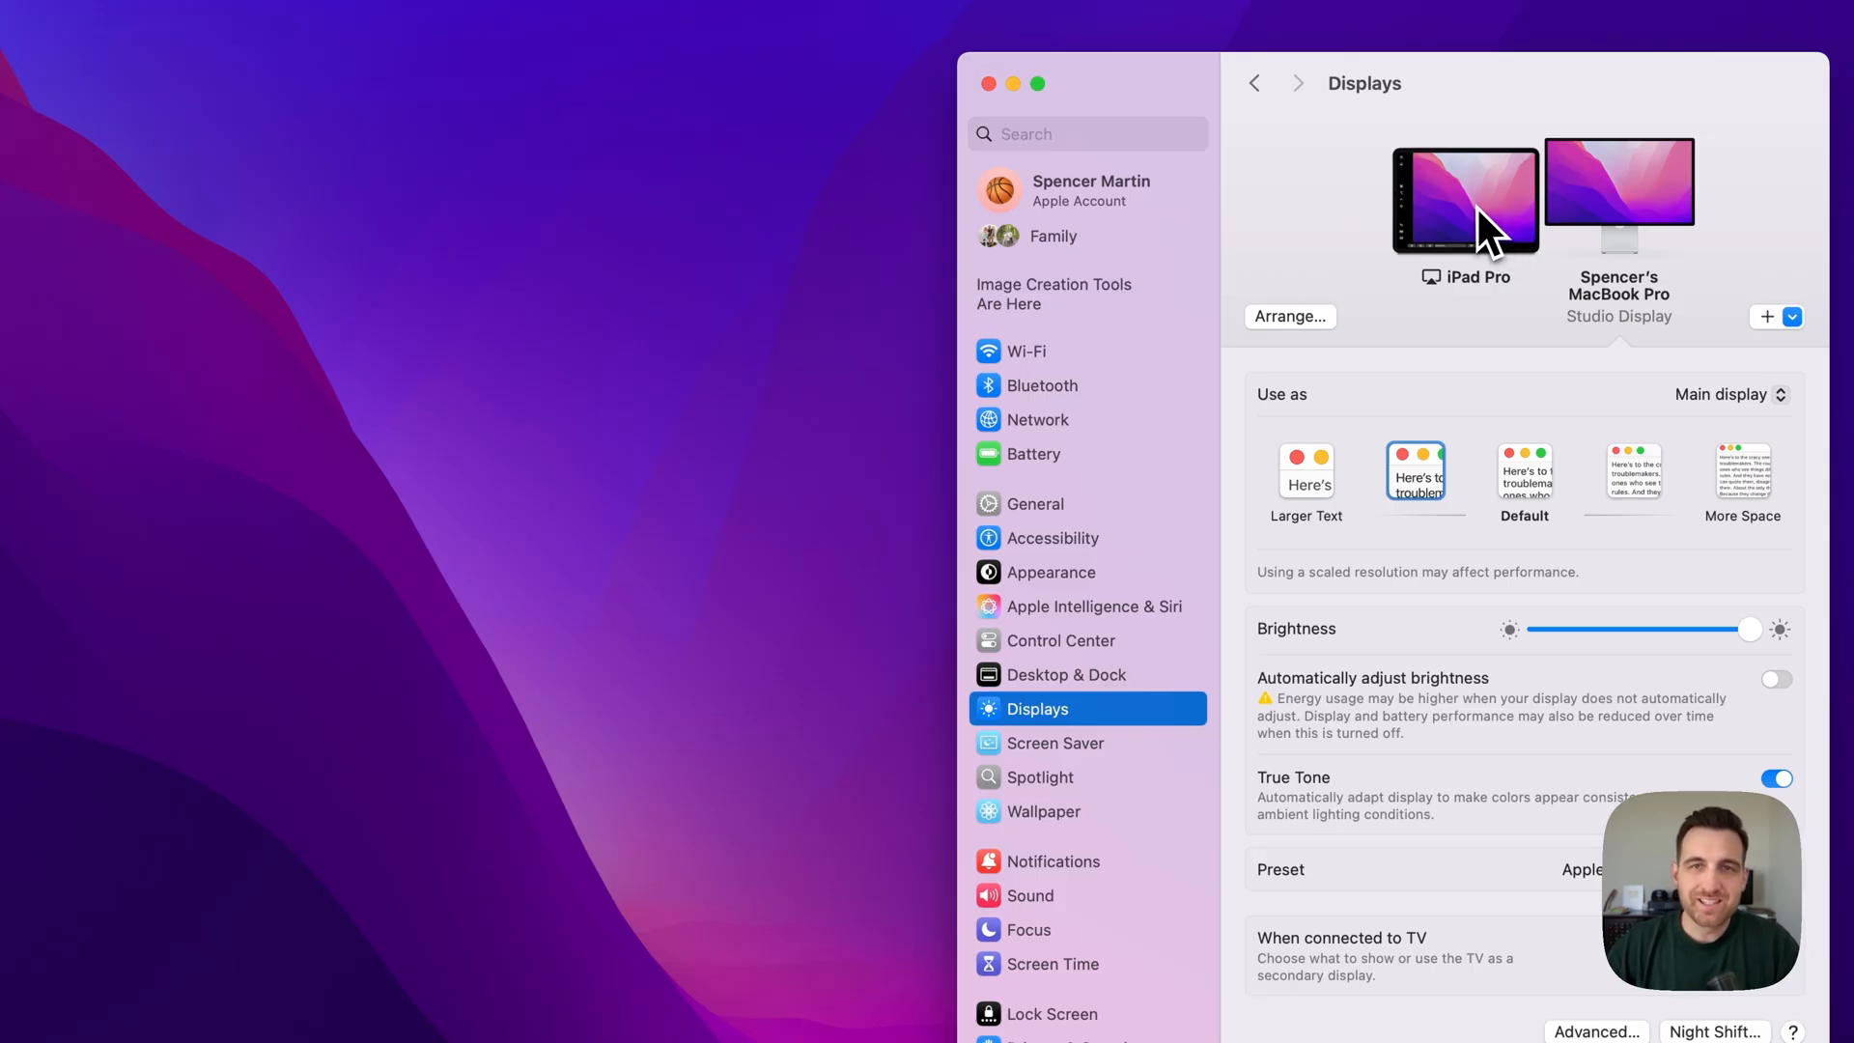
Show the iPad Pro's display settings from the Displays pane thumbnails.
click(1466, 201)
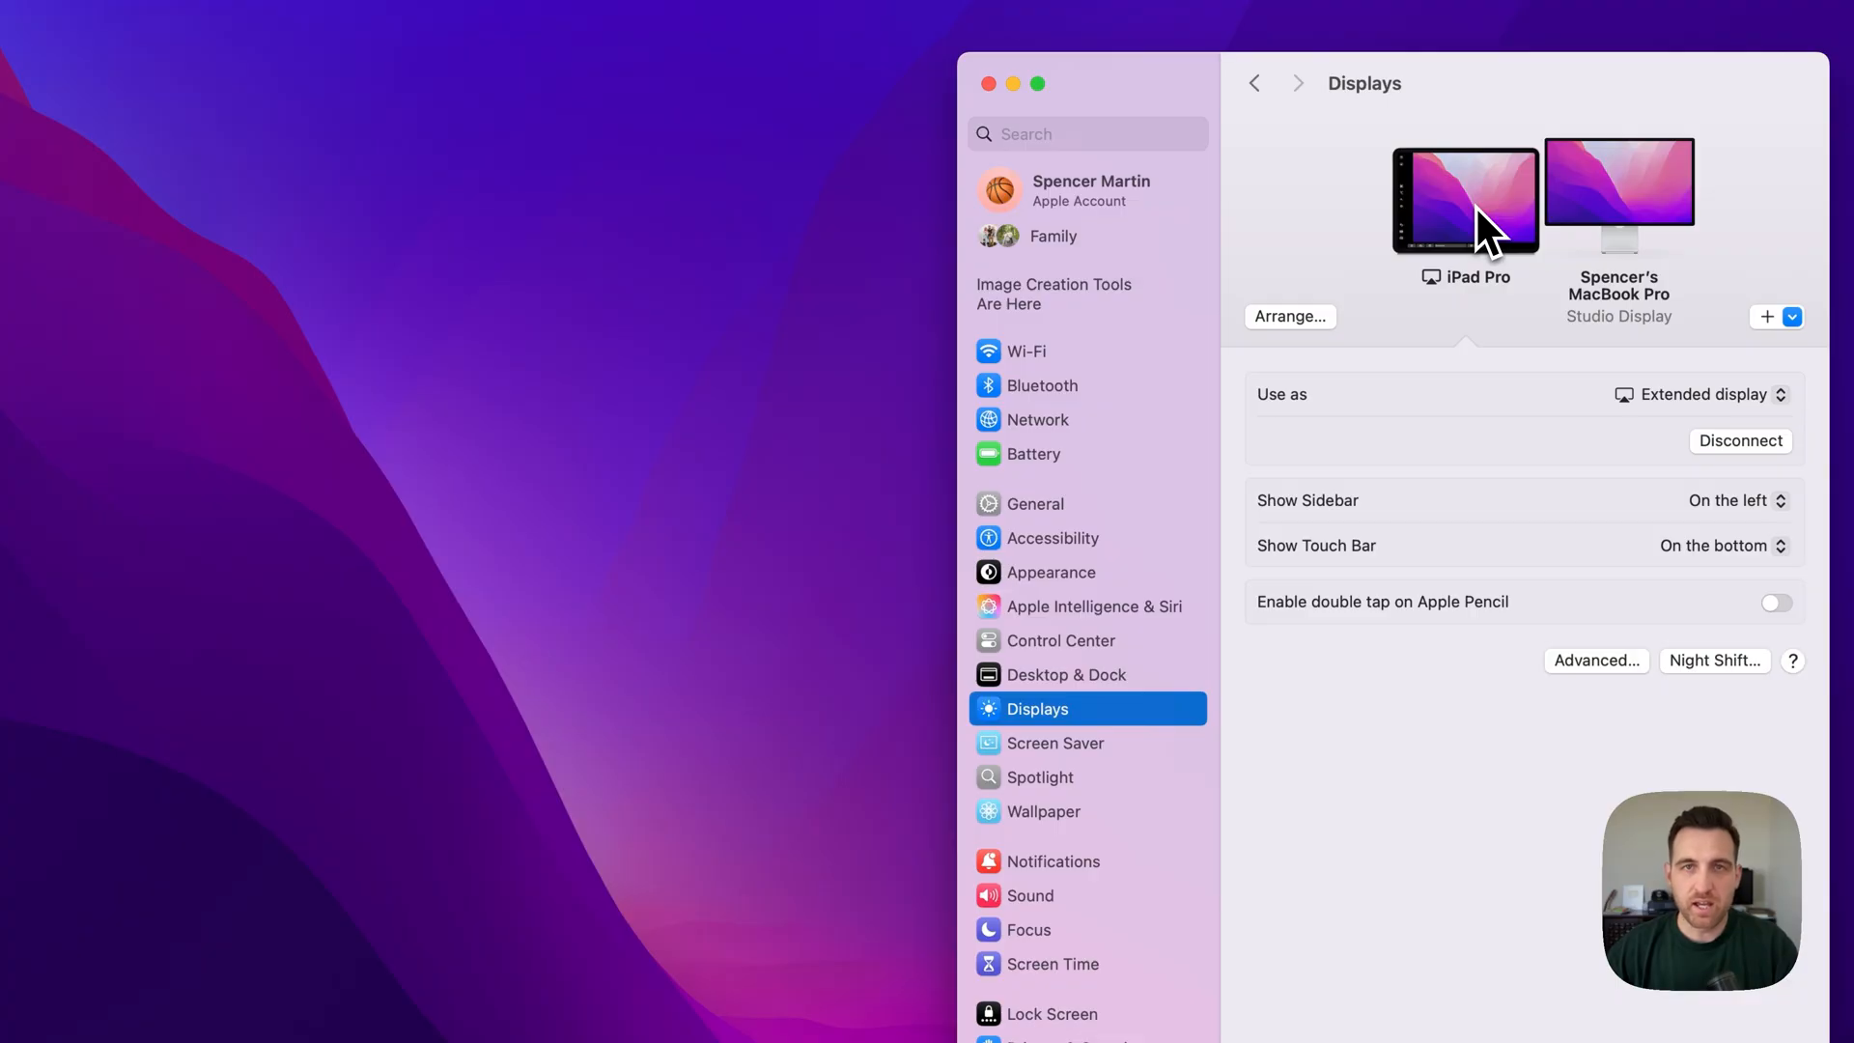
click(1464, 200)
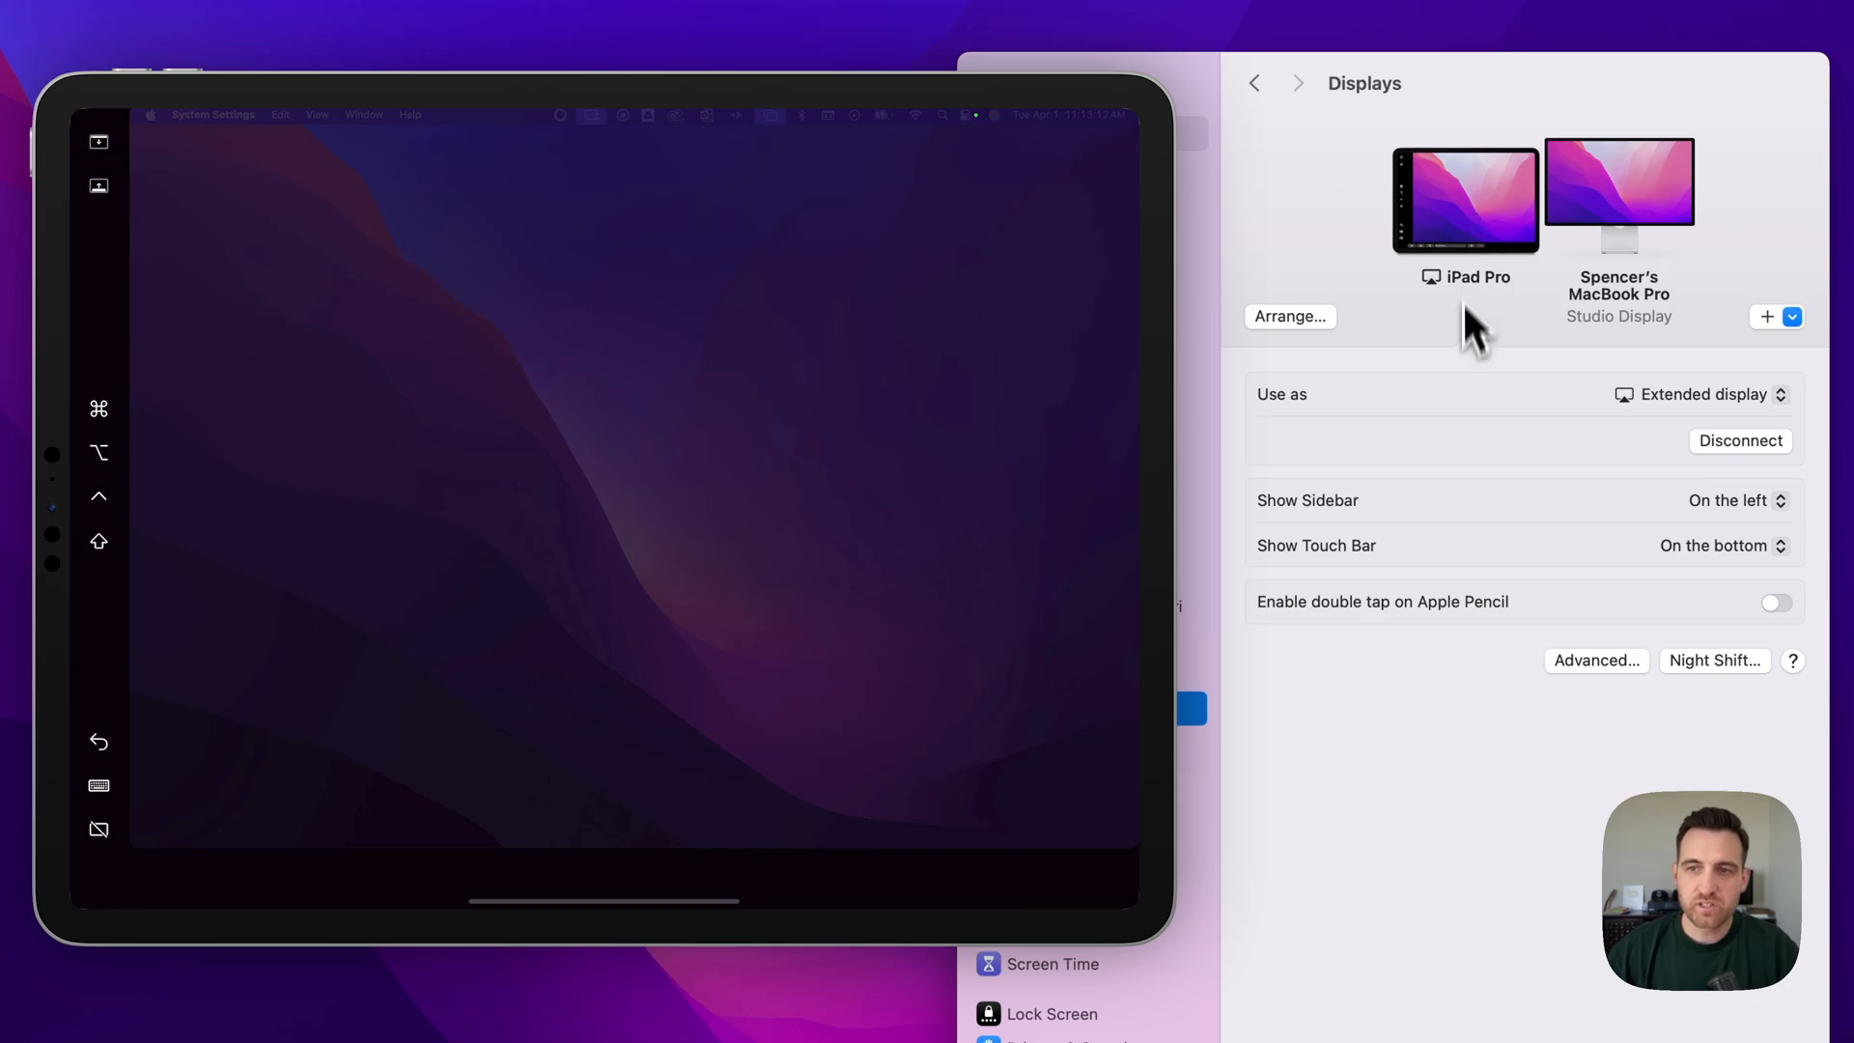
mouse_move(1481, 556)
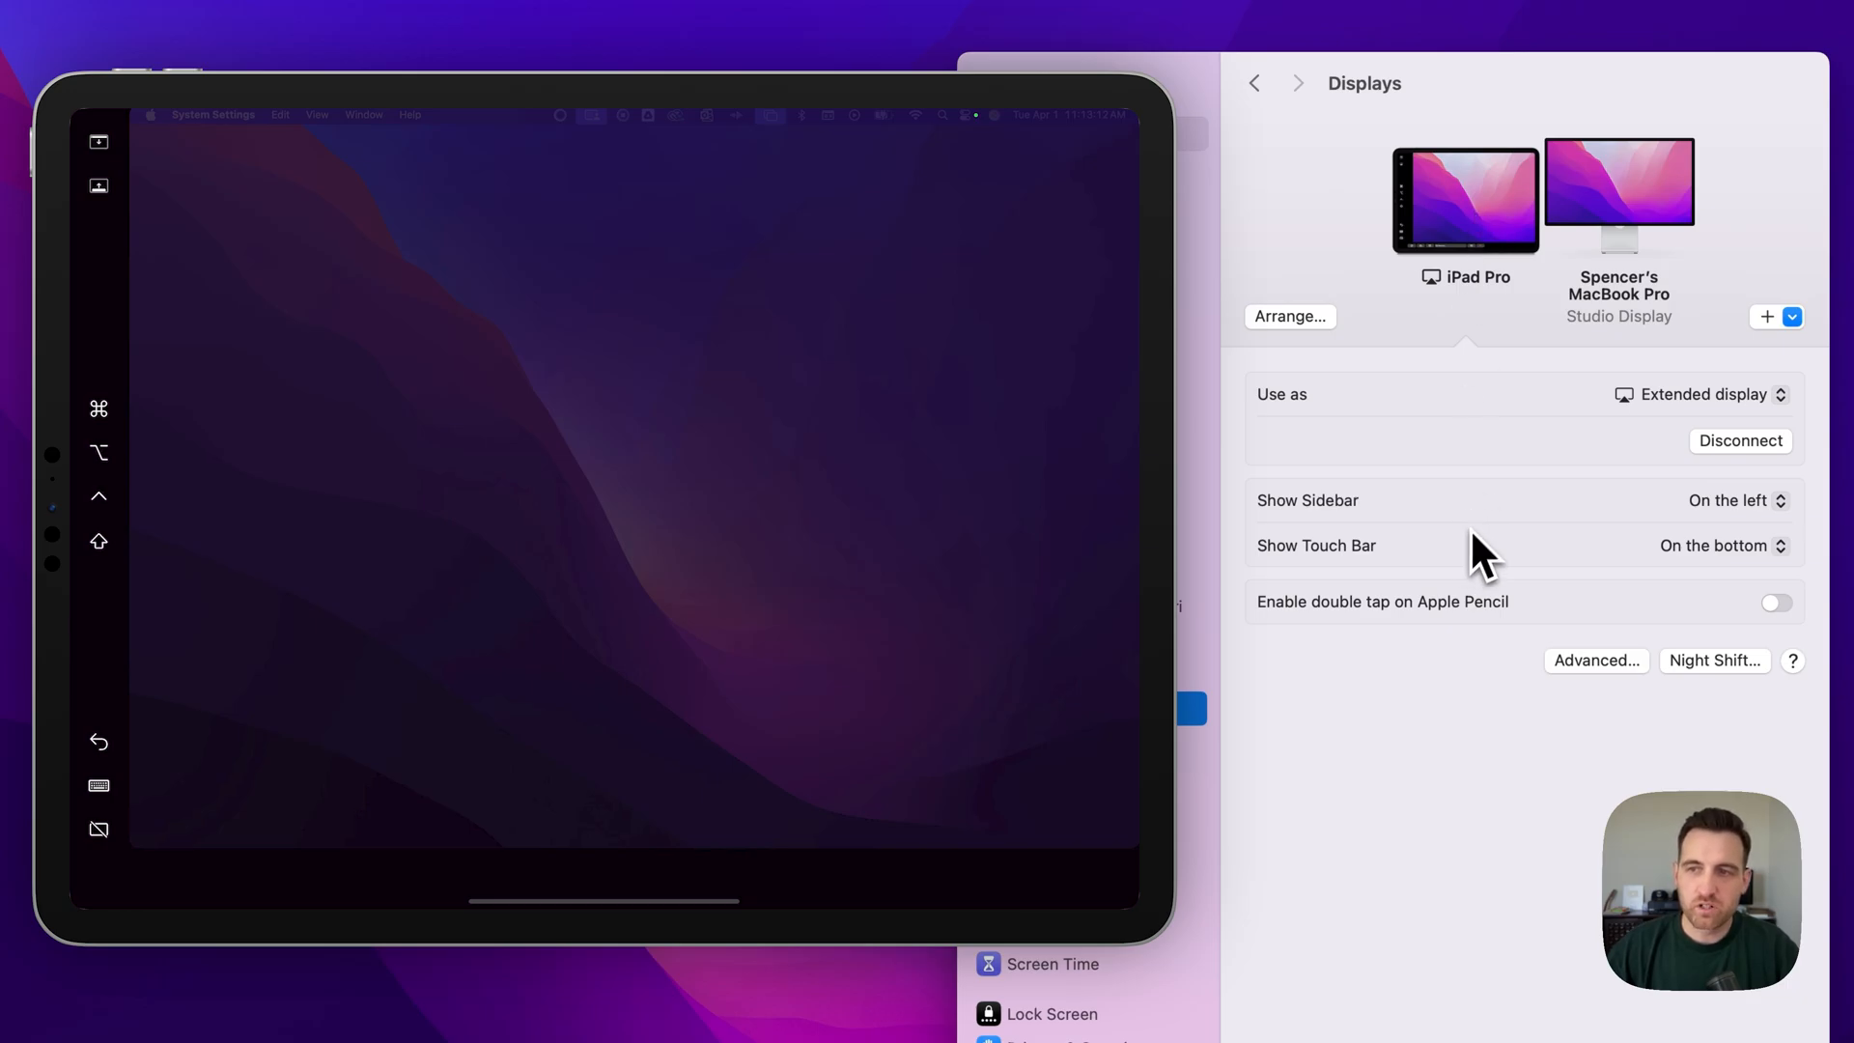
Reveal the Show Sidebar position choices for the iPad Pro.
click(1735, 499)
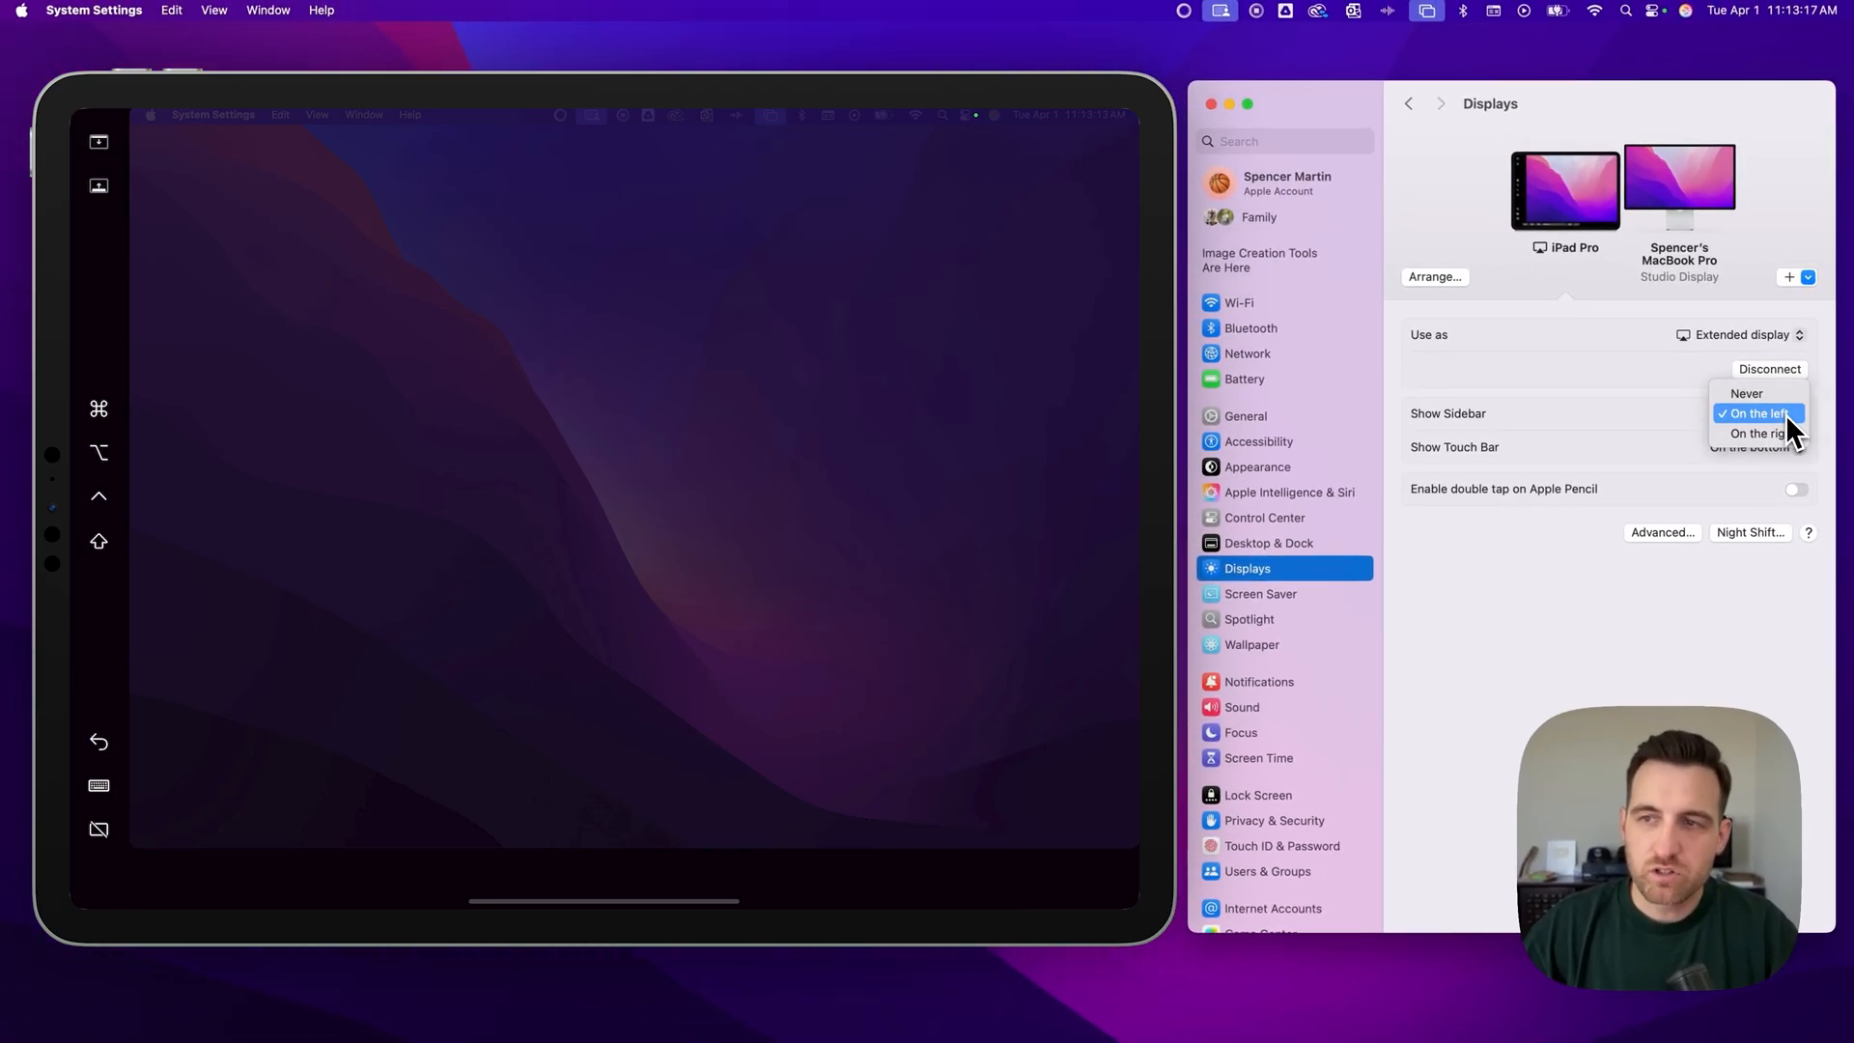
mouse_move(1756, 392)
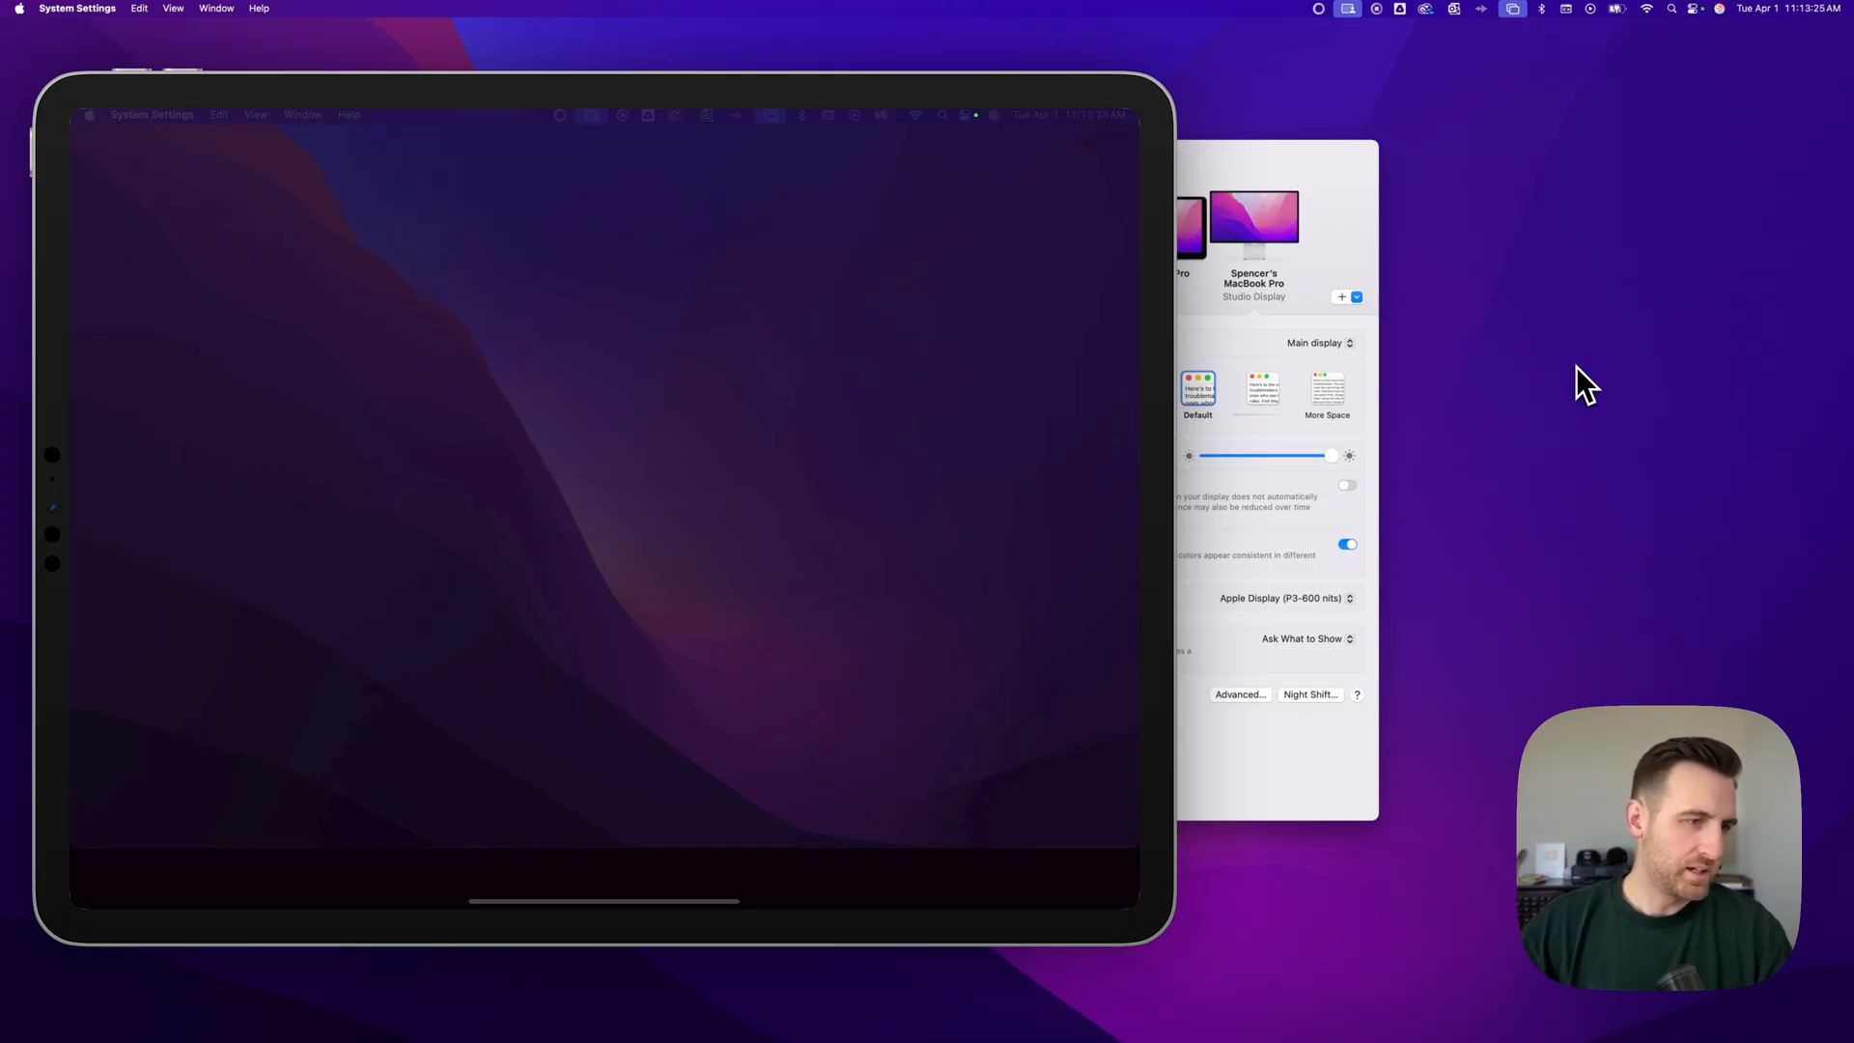
mouse_move(1576, 392)
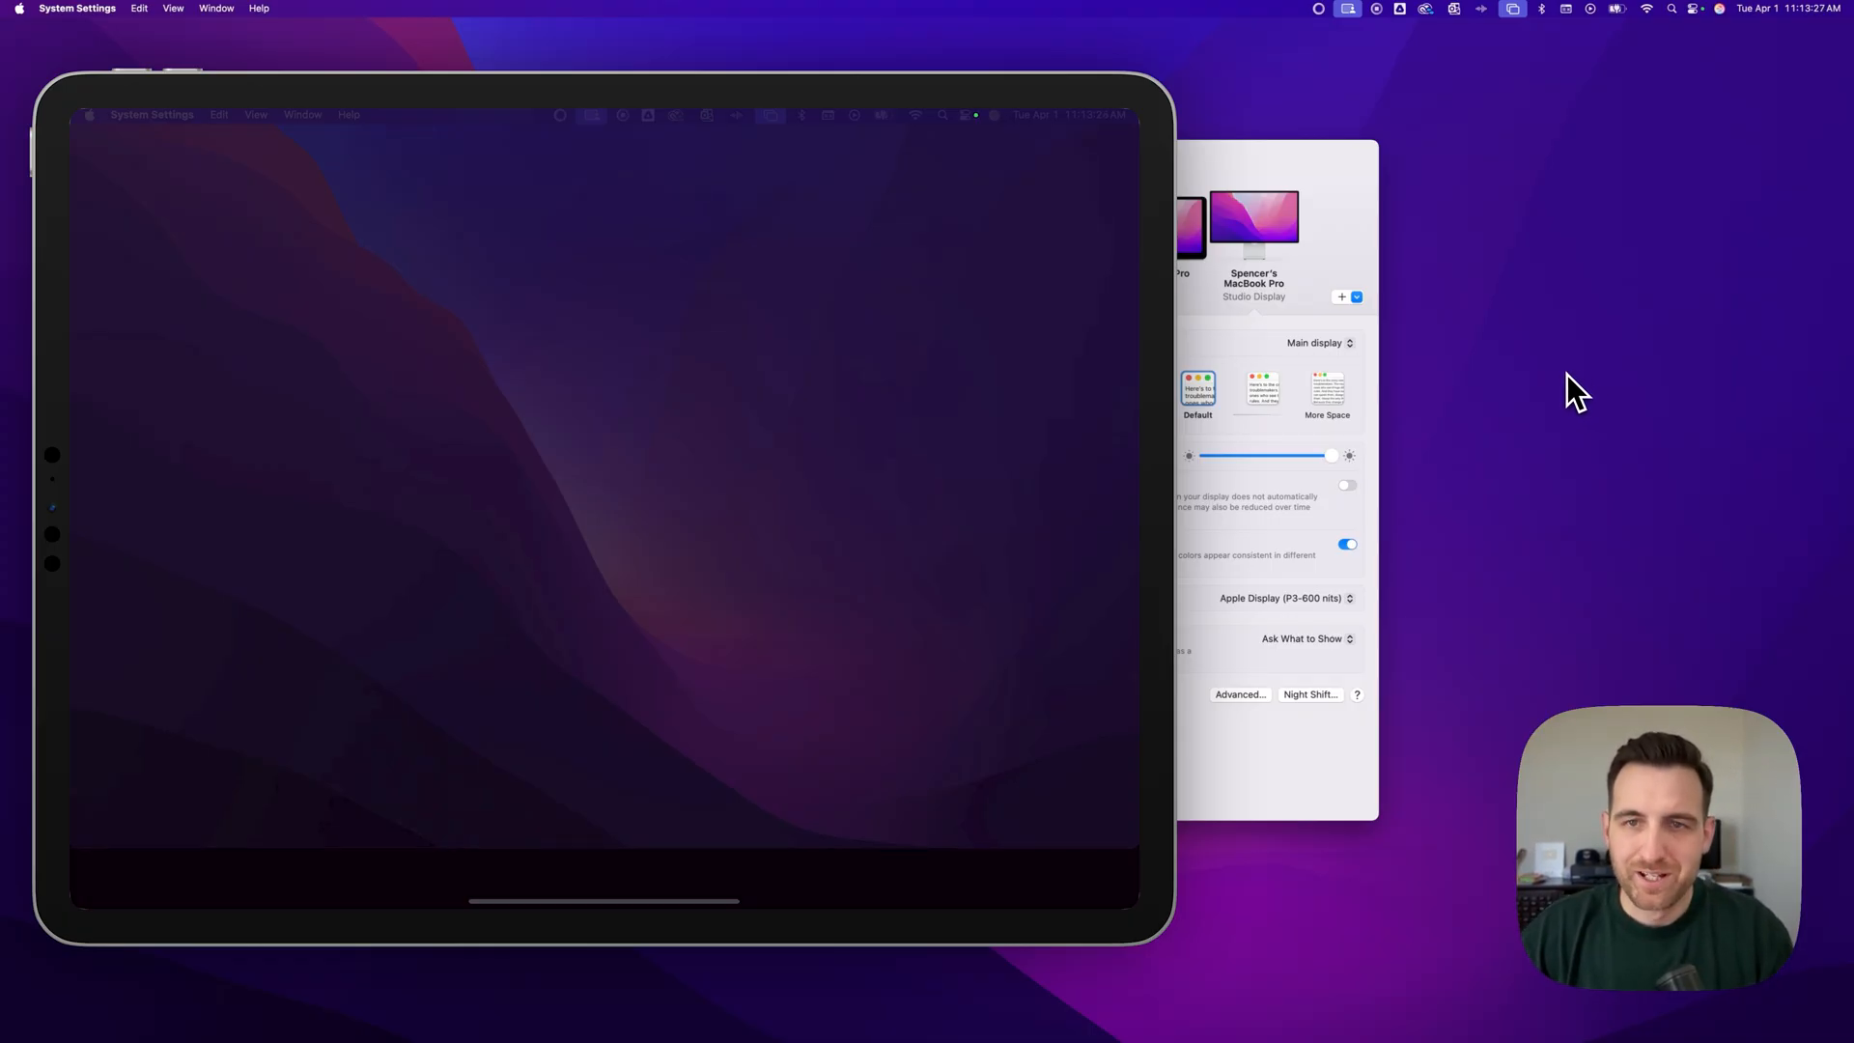
mouse_move(1518, 460)
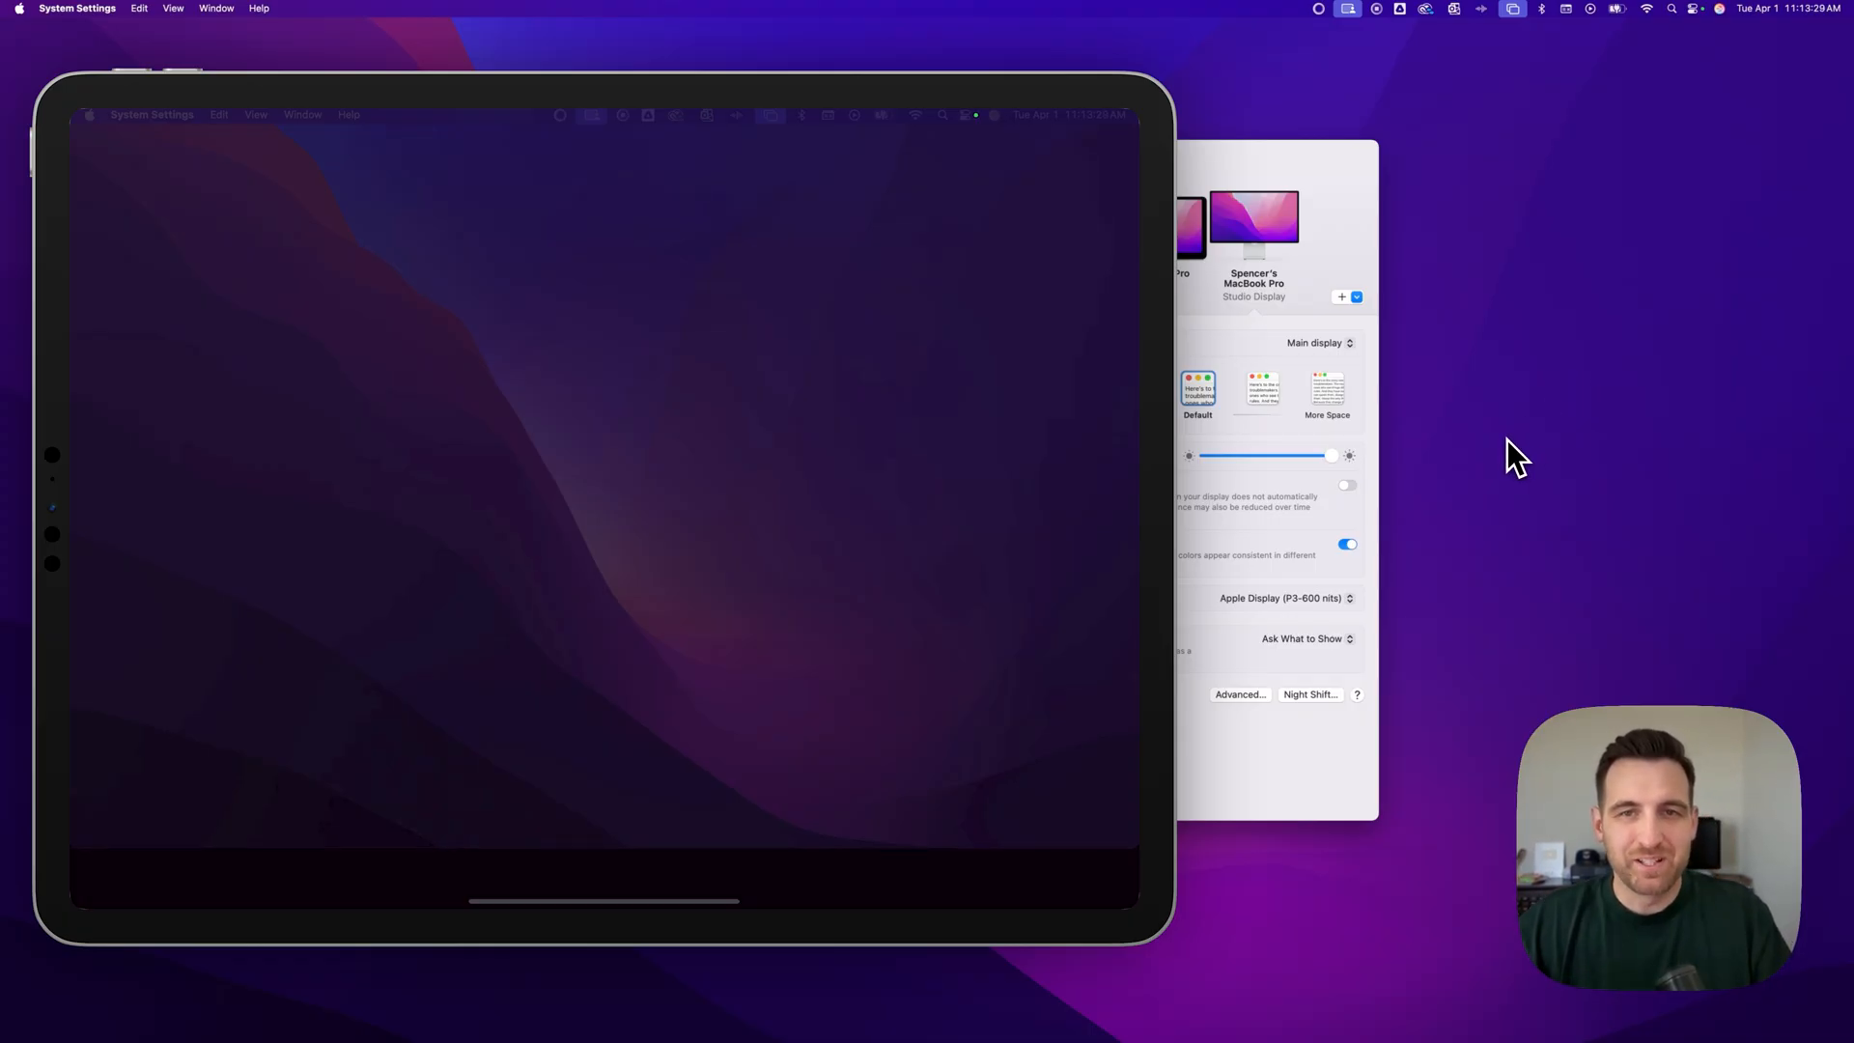
mouse_move(1502, 456)
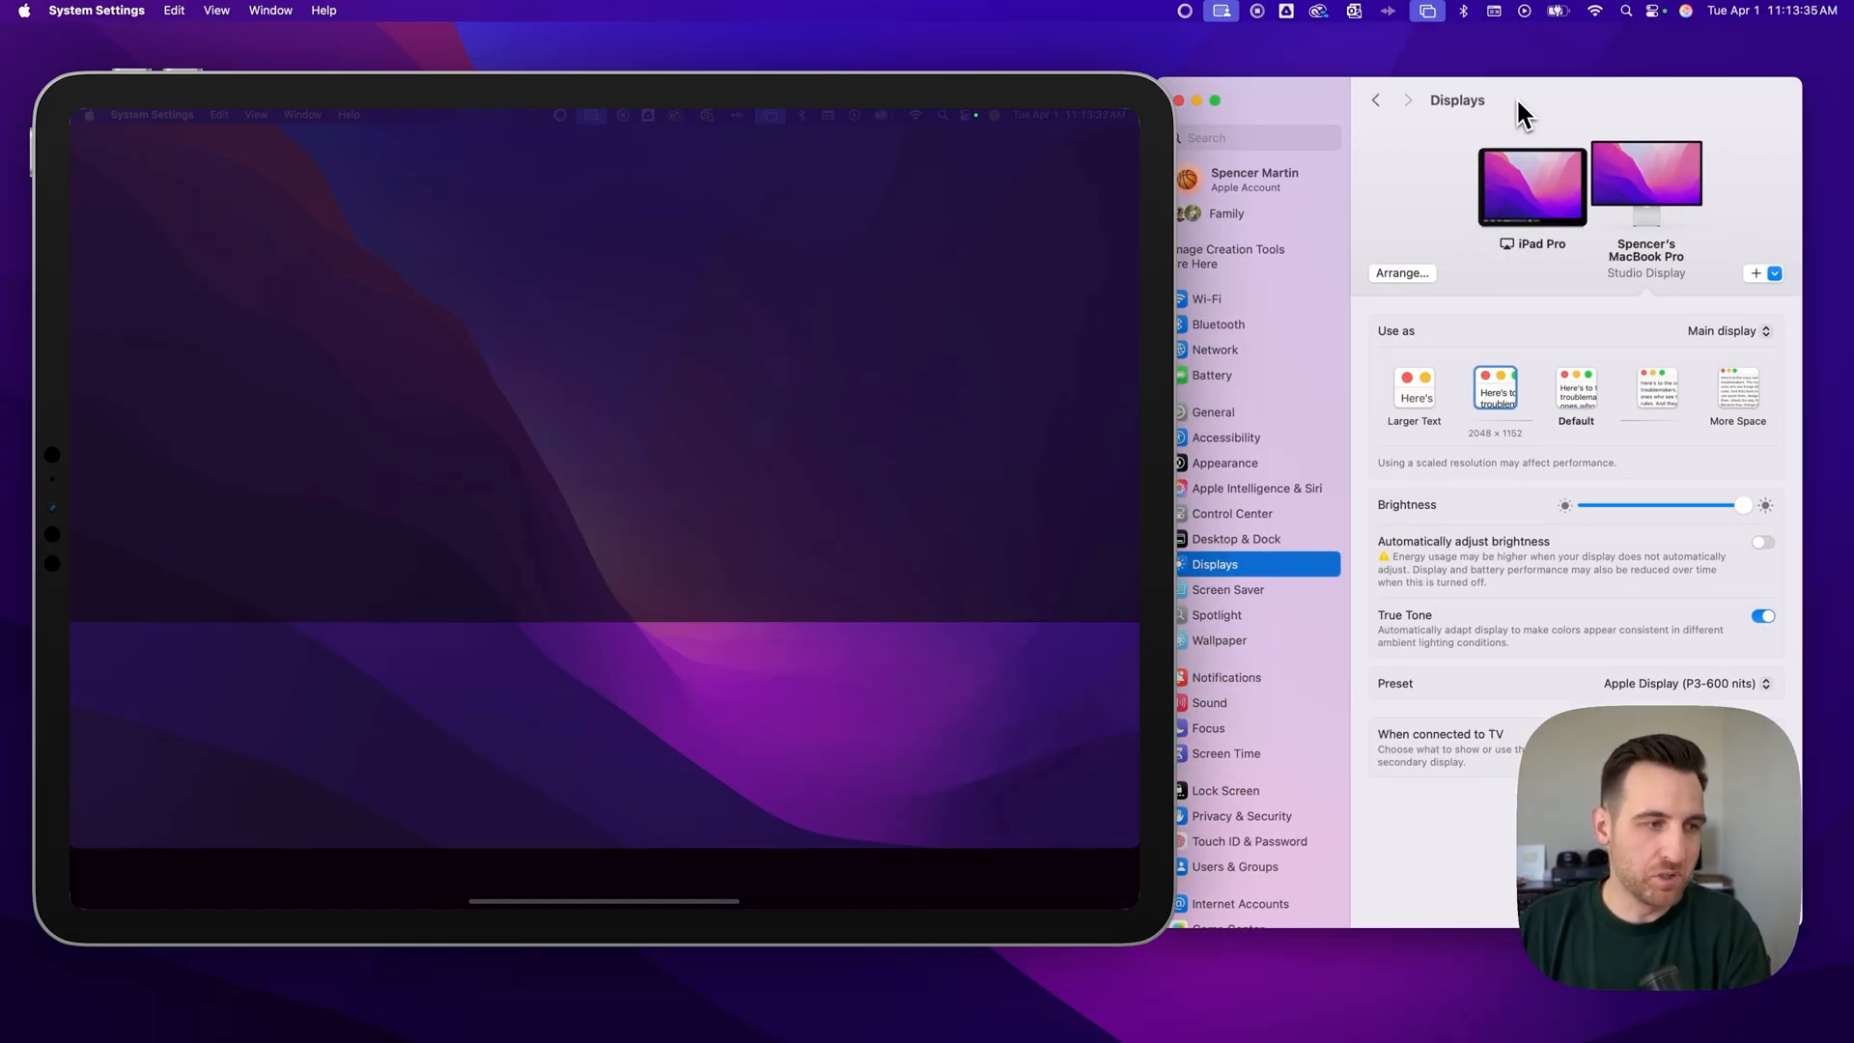
mouse_move(1543, 112)
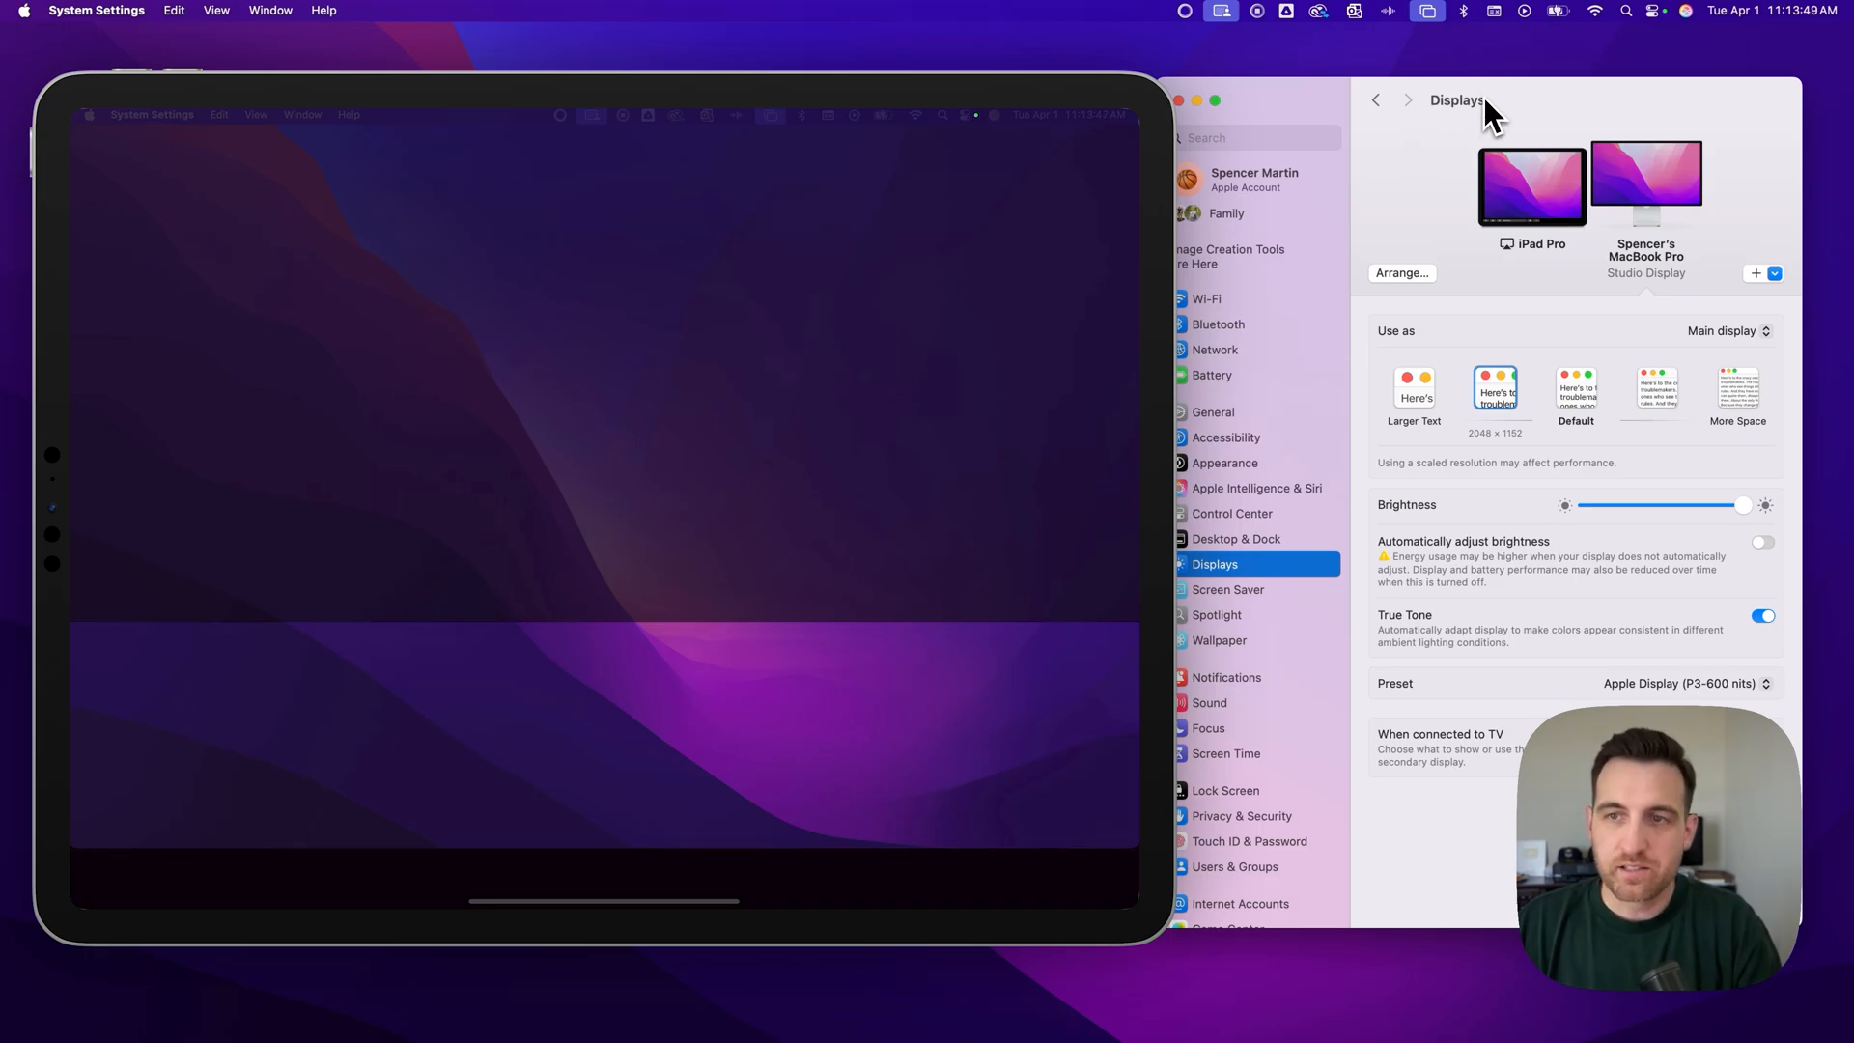
click(1532, 186)
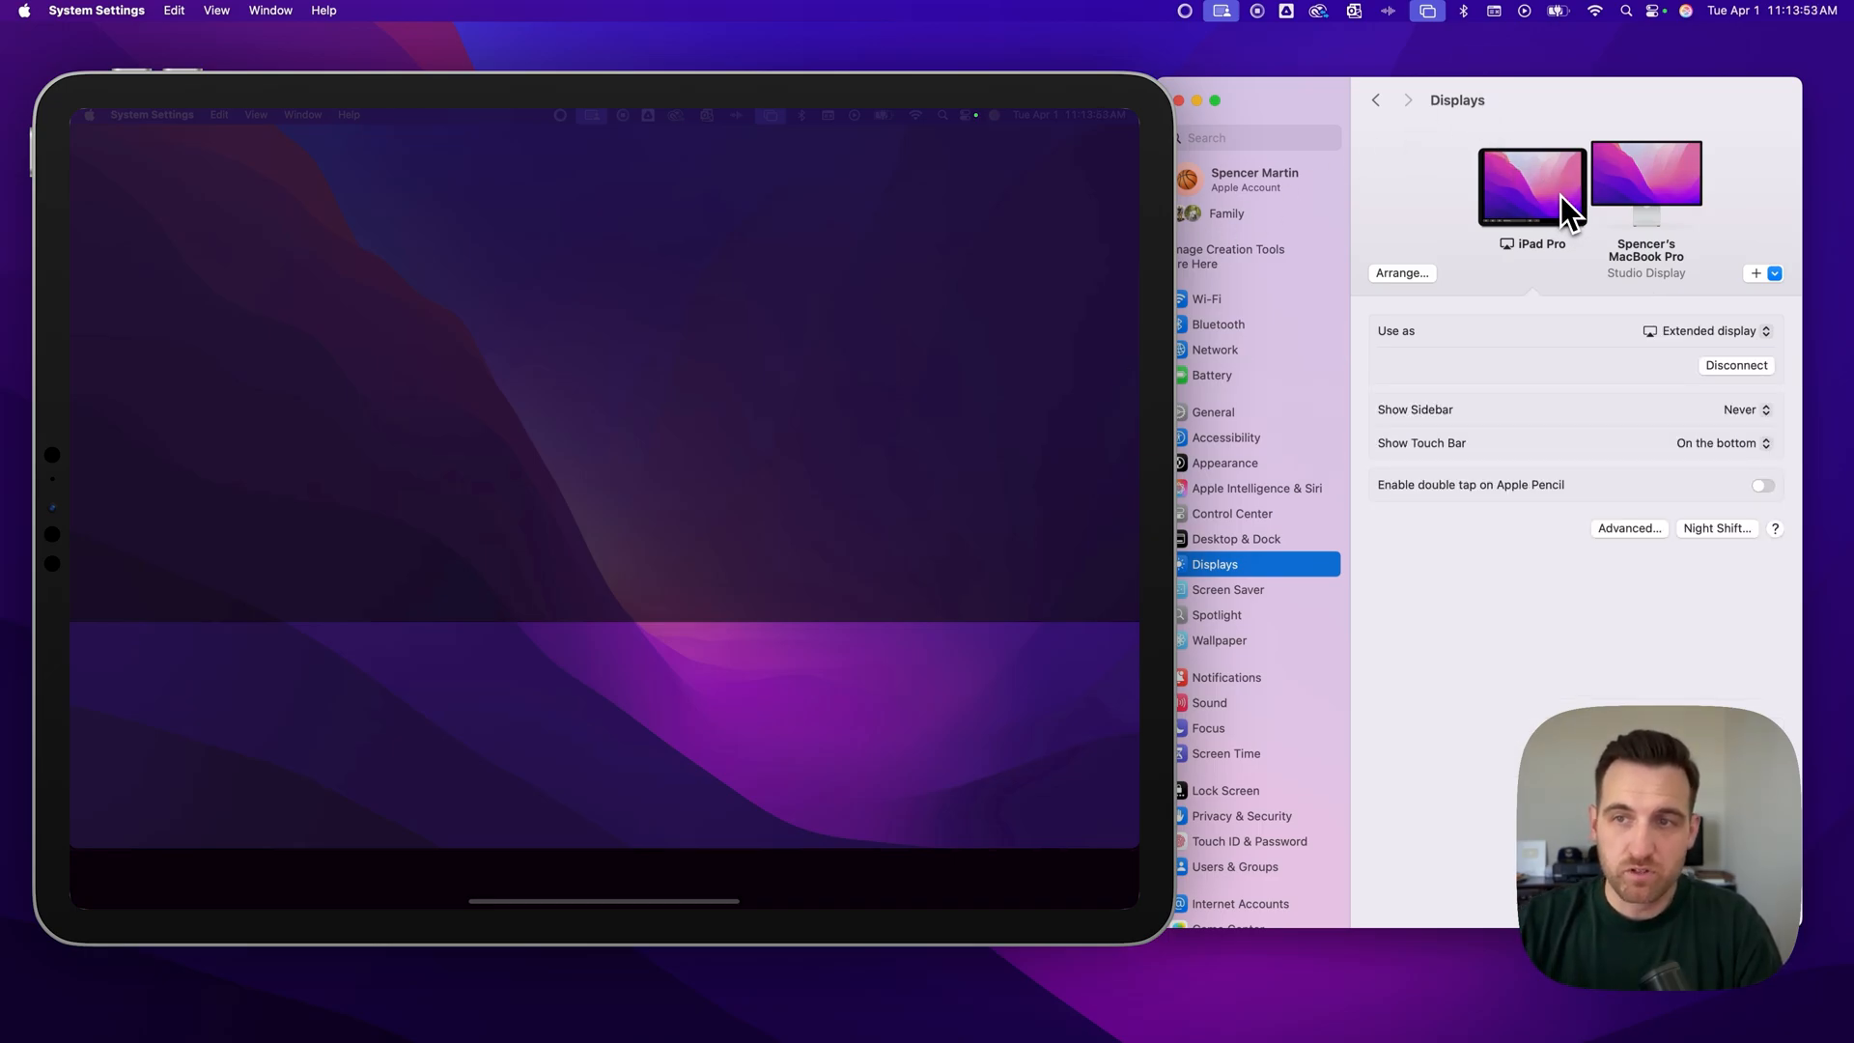
mouse_move(1561, 224)
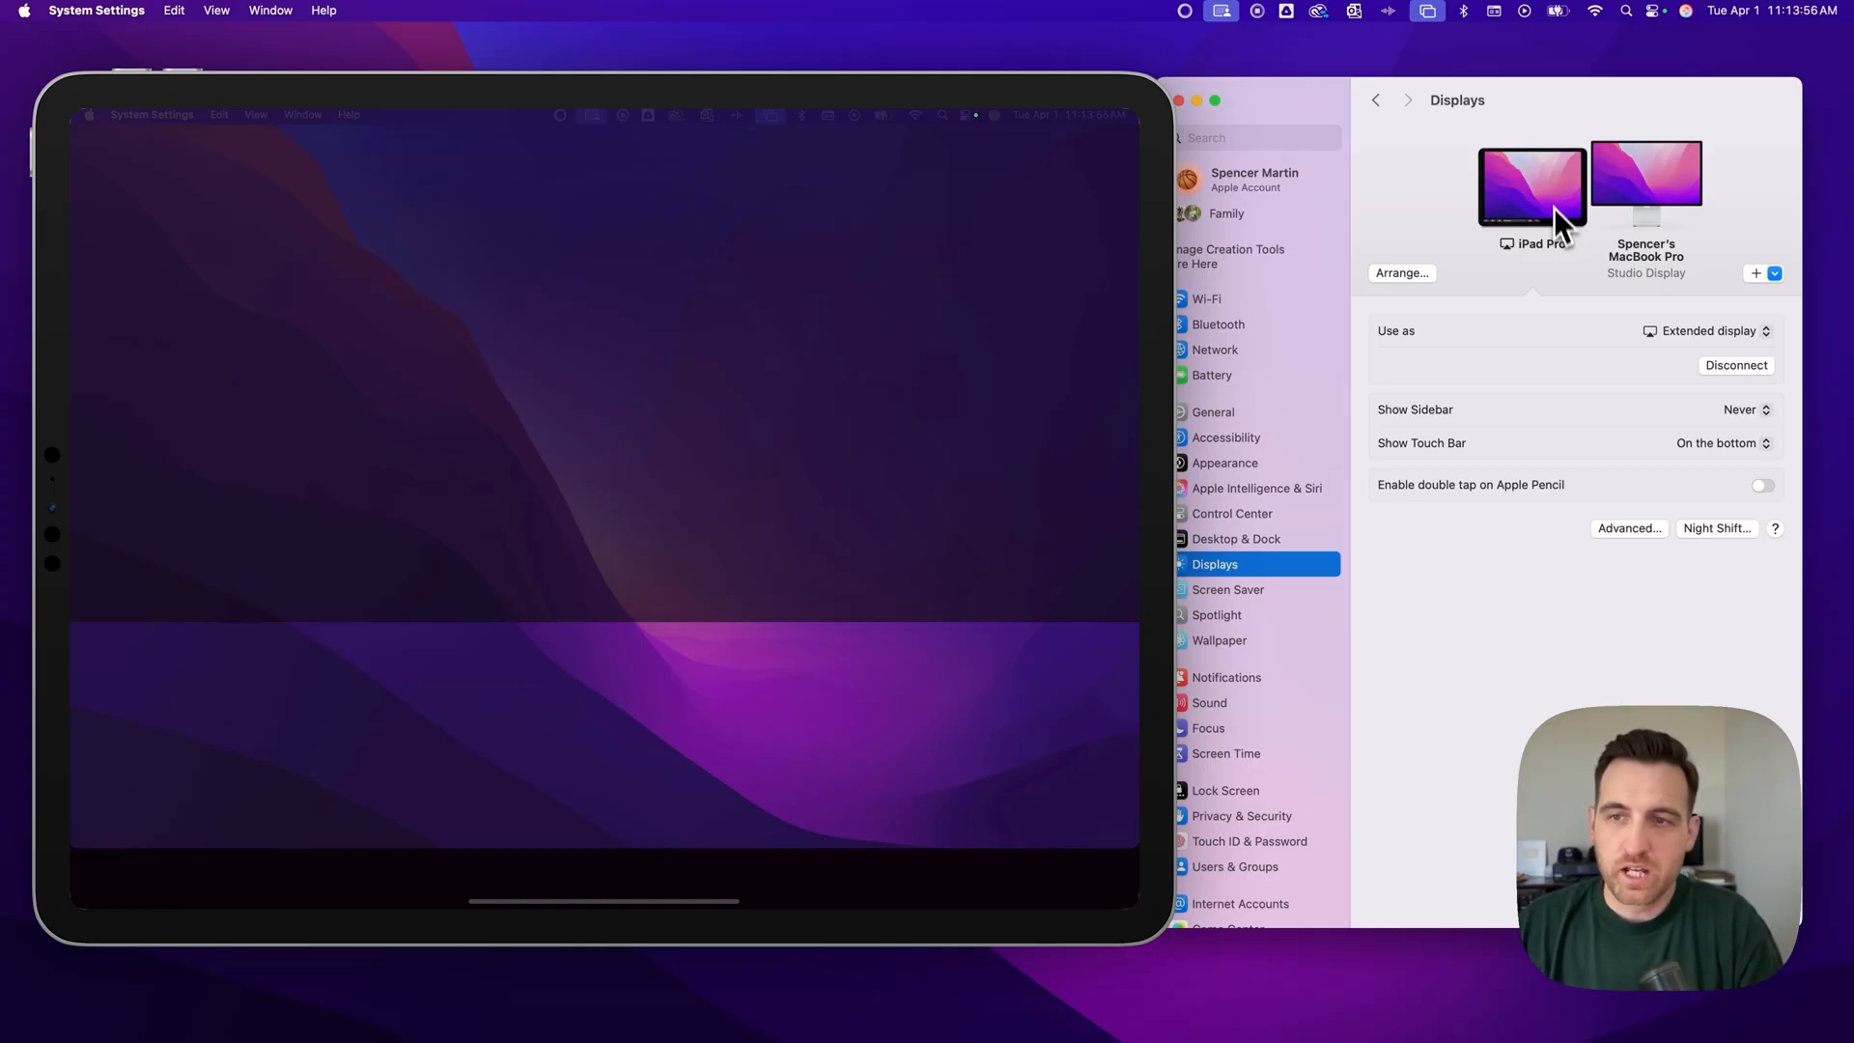
mouse_move(1717, 469)
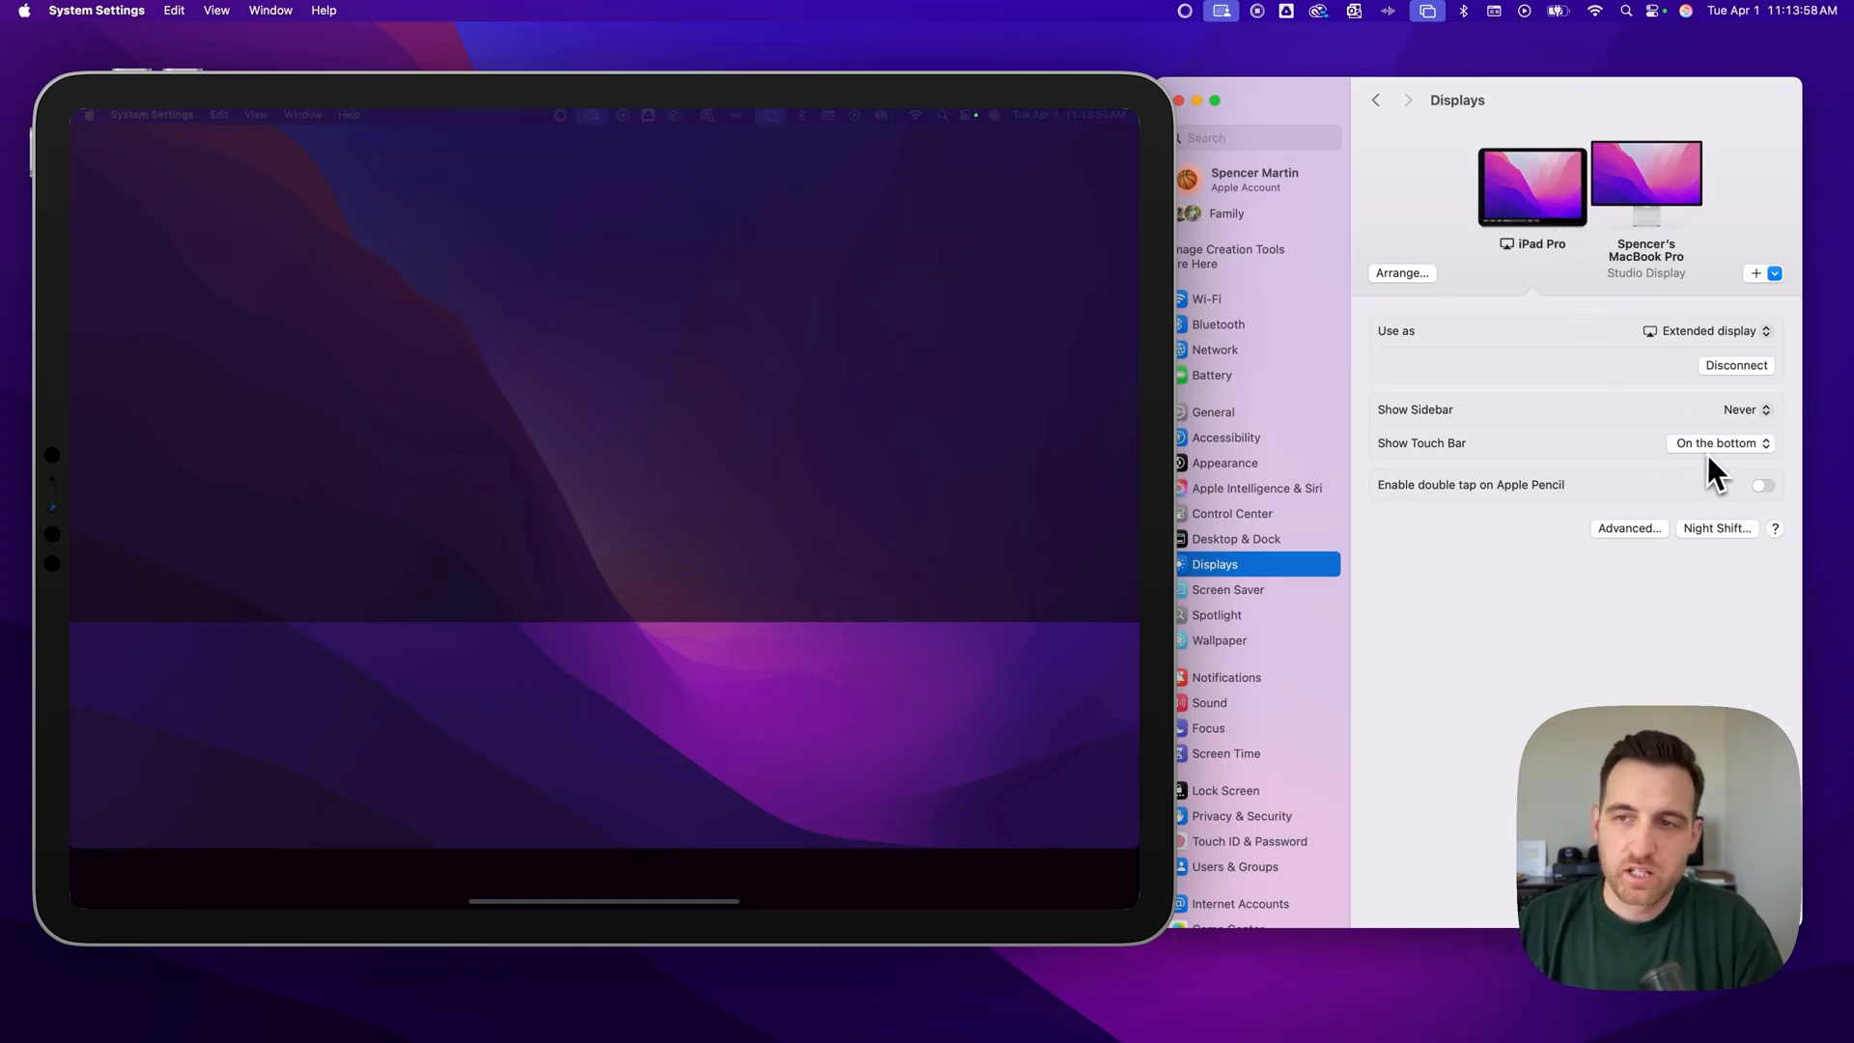
Set the iPad Pro's Show Touch Bar option to Never.
click(1719, 442)
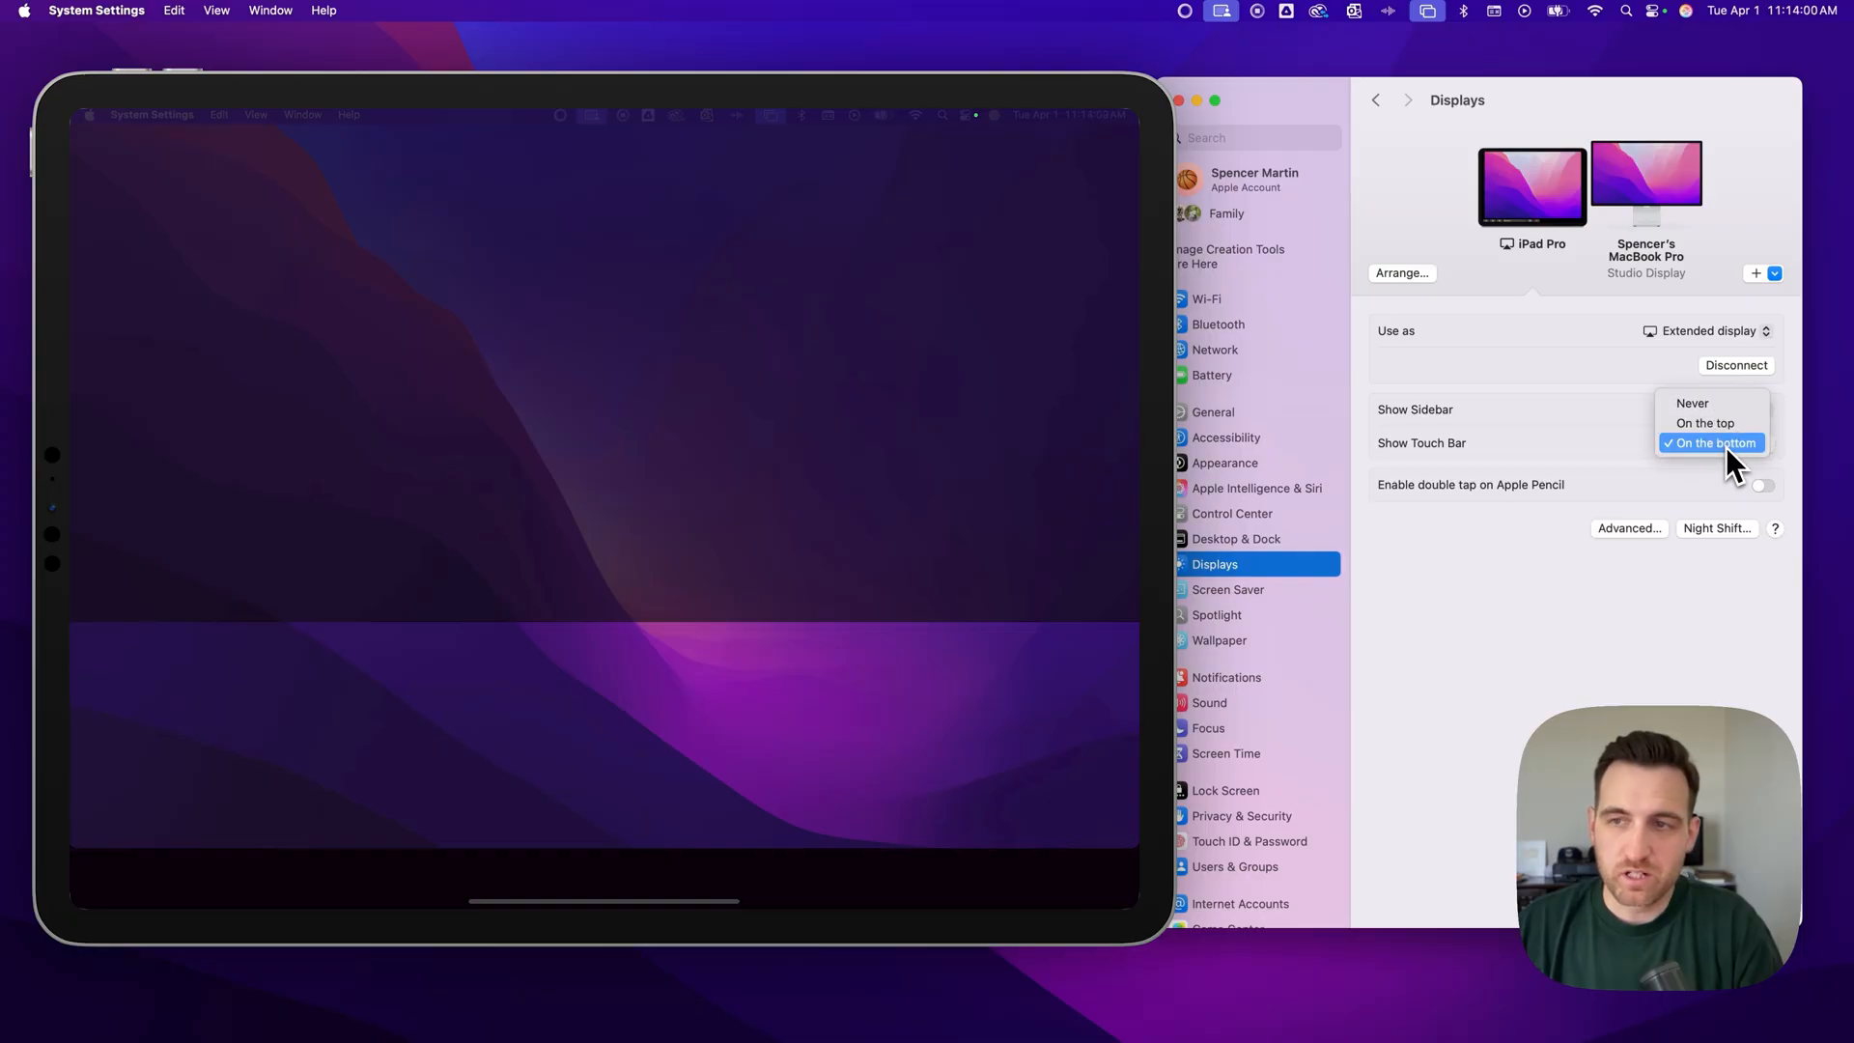
mouse_move(1692, 403)
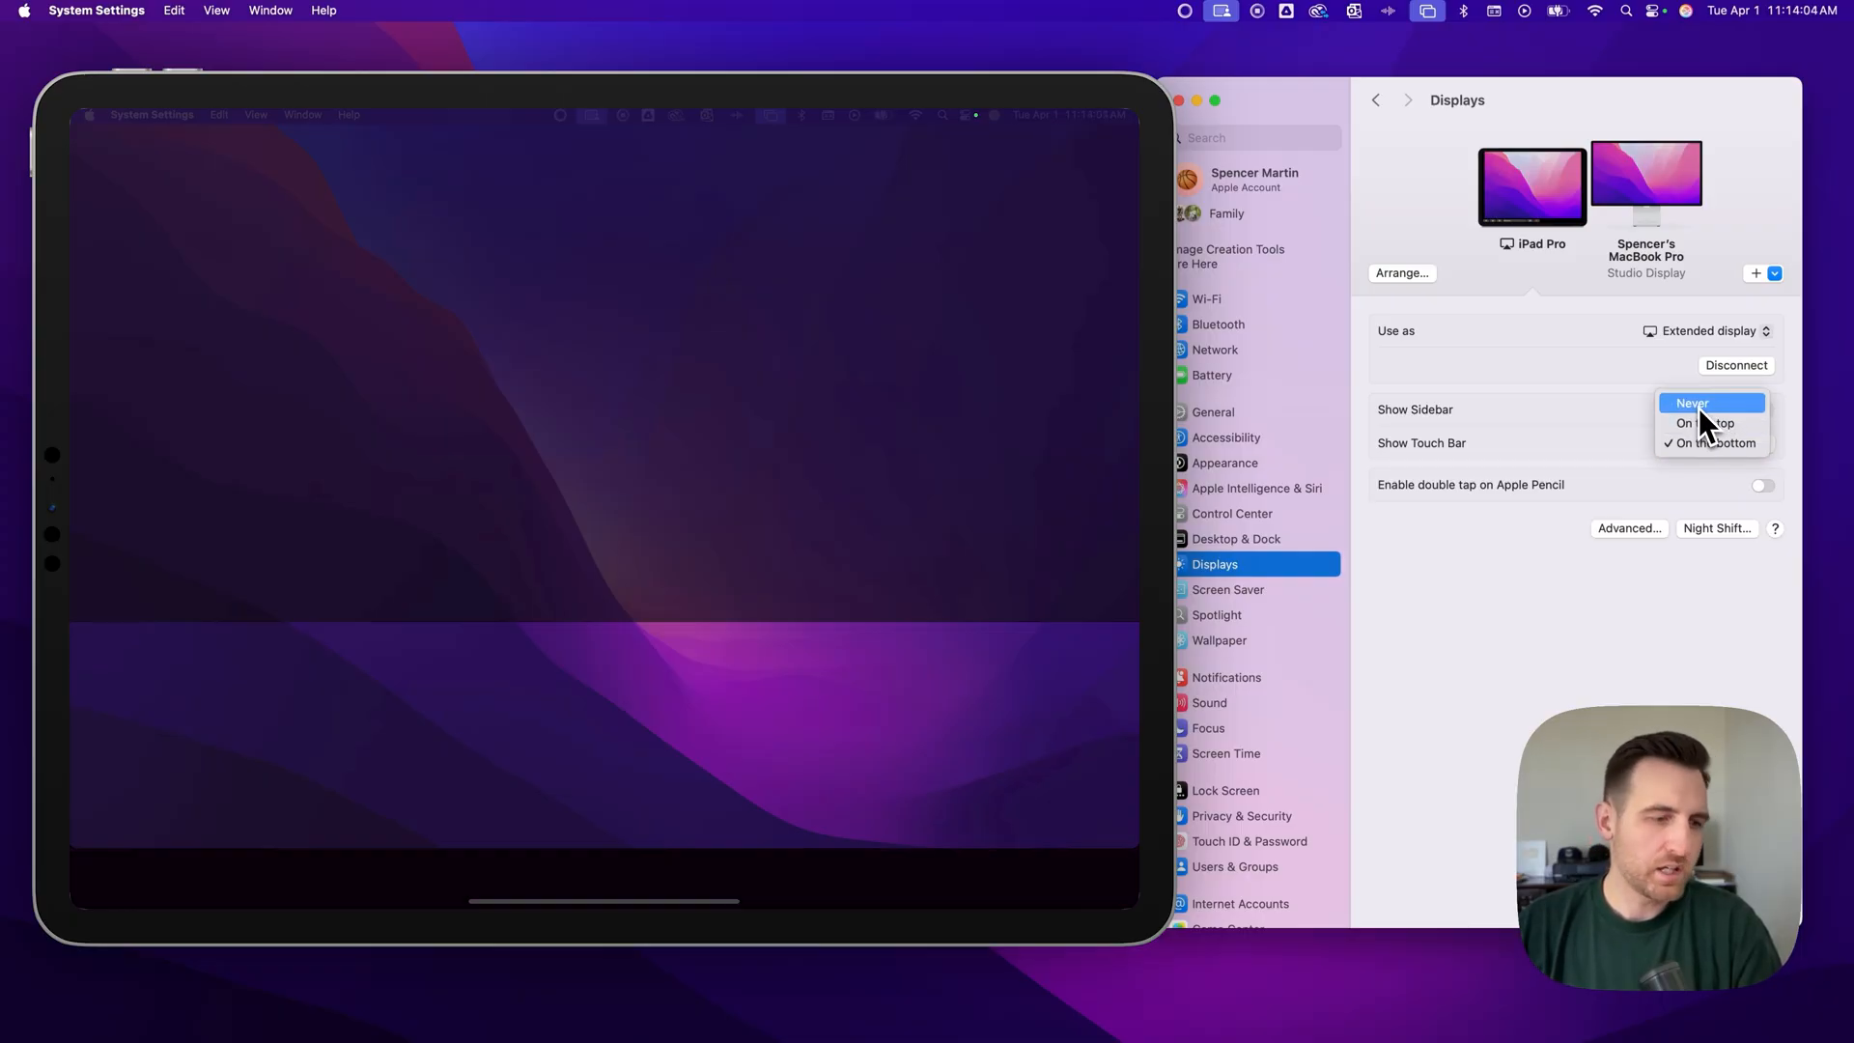
mouse_move(1725, 423)
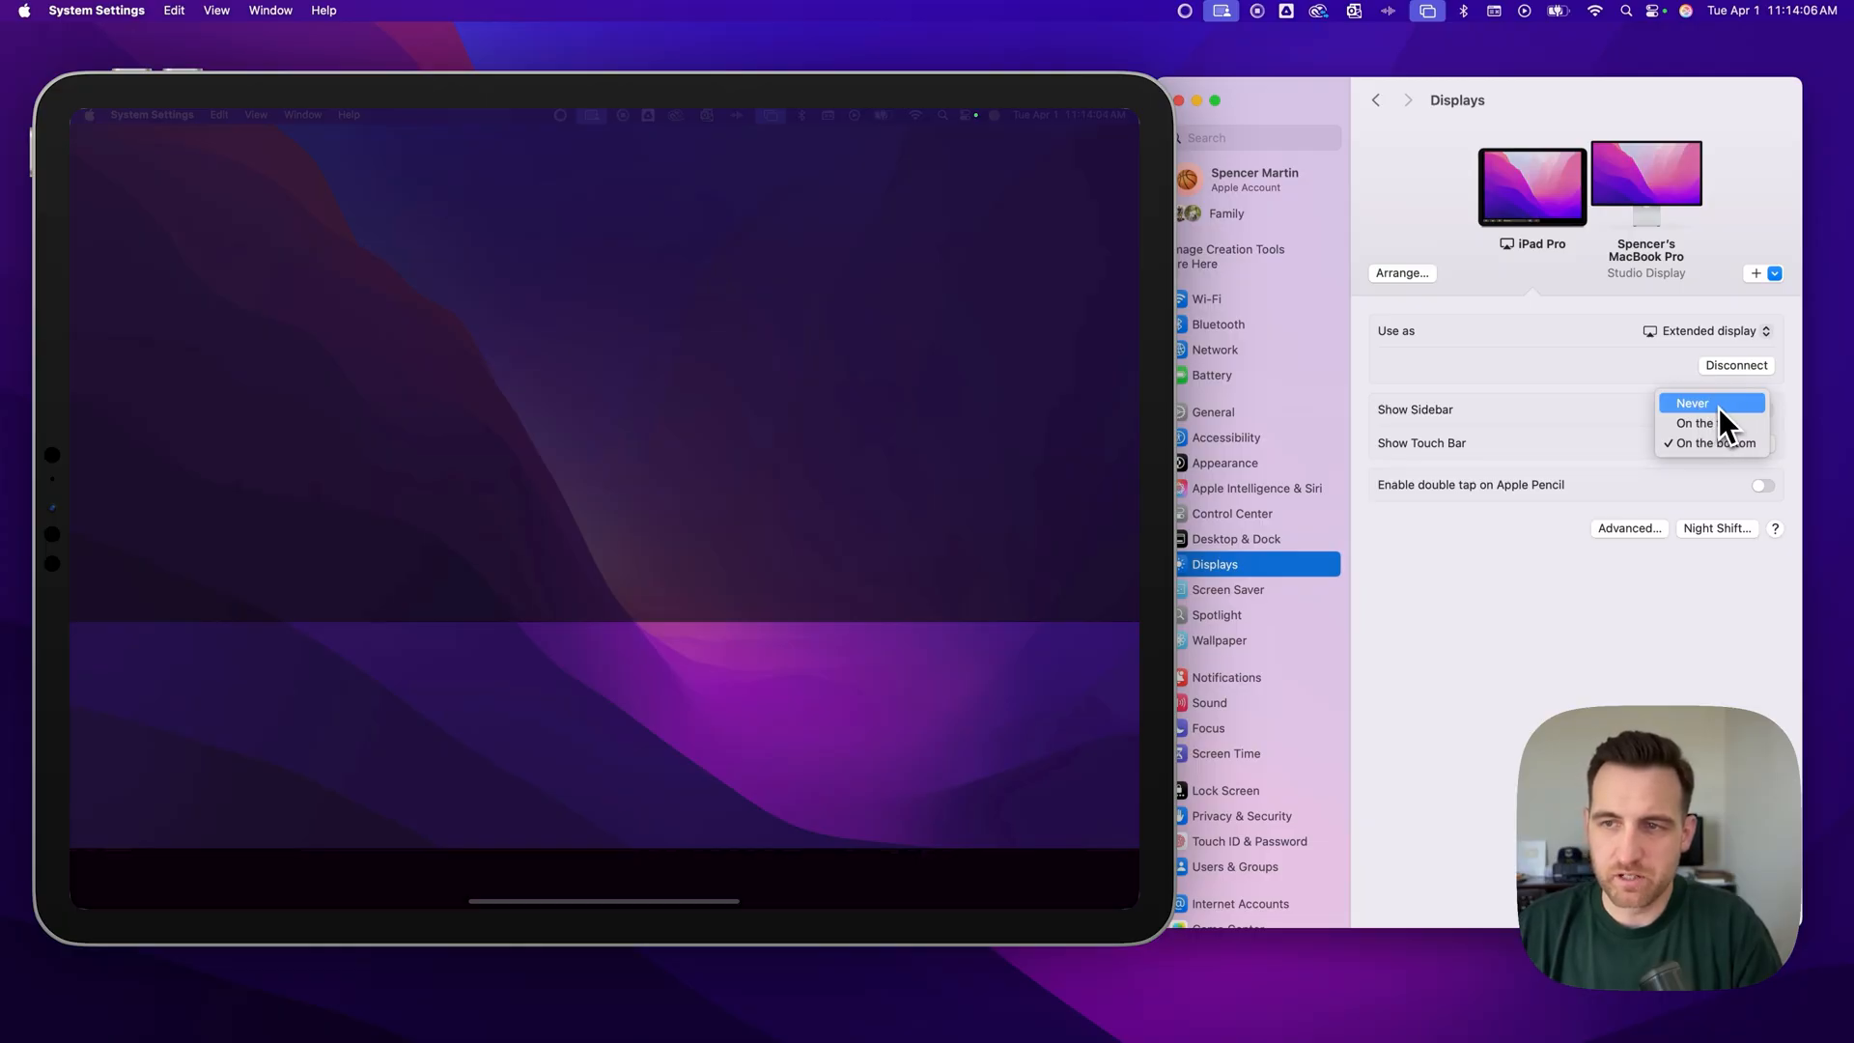
click(1692, 401)
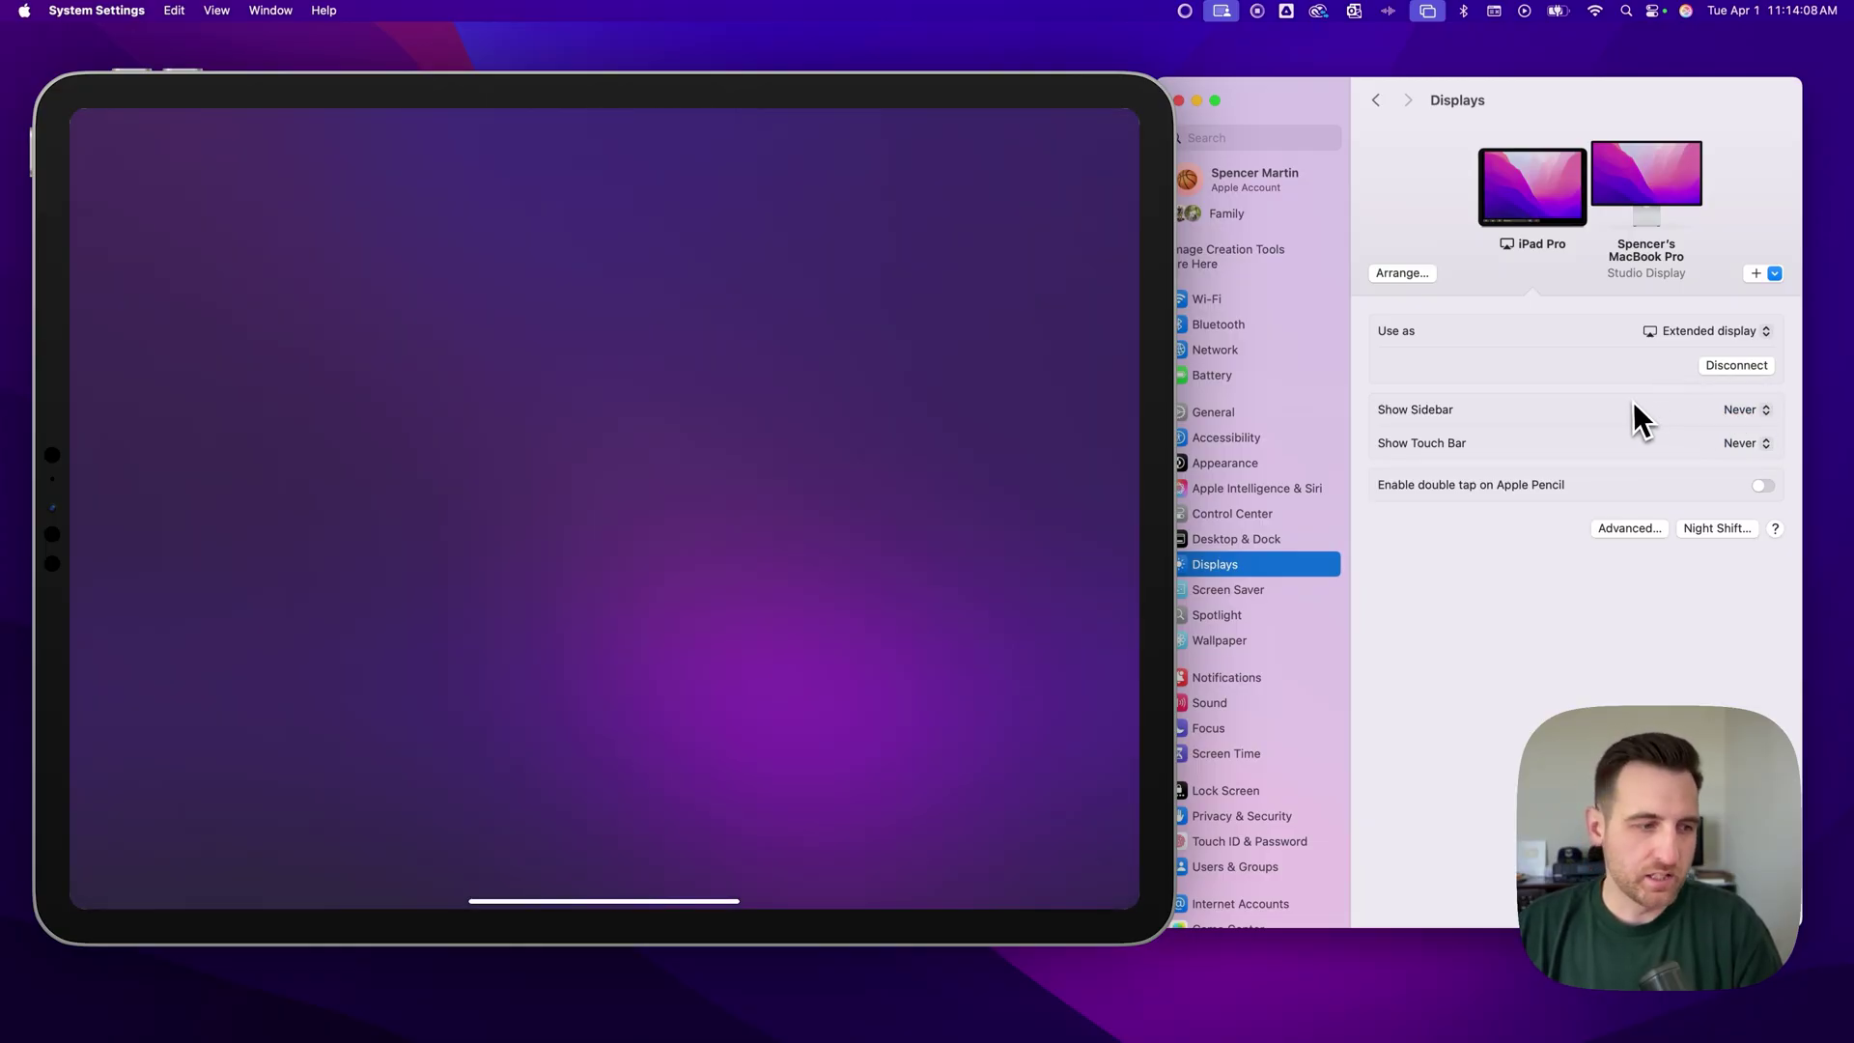